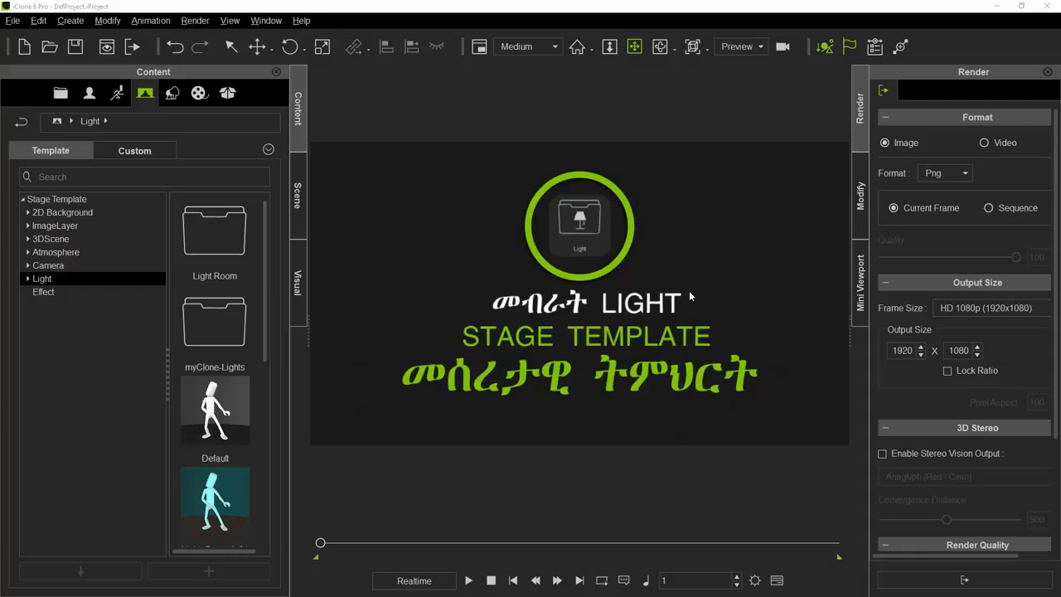
mouse_move(689, 291)
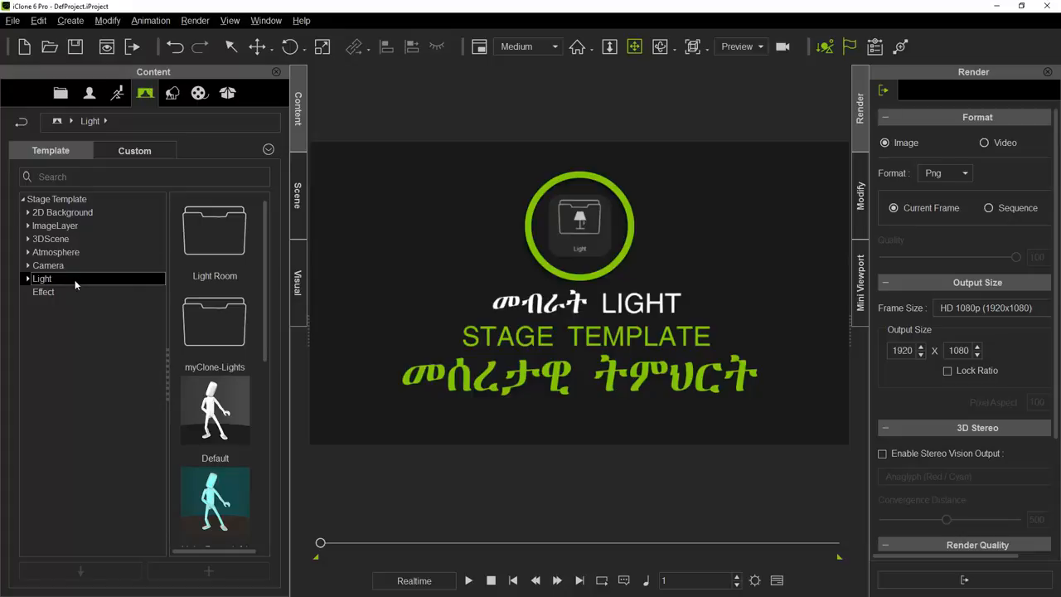
mouse_move(57, 282)
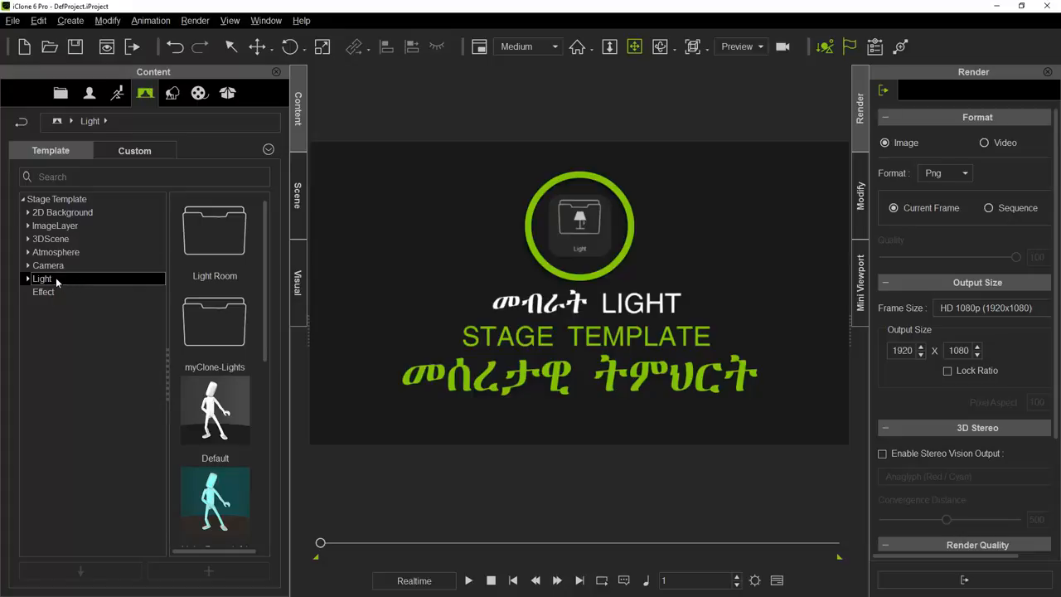
Load the custom female avatar Hagere from the Actor tab's Custom Avatar library
scroll(down, 3)
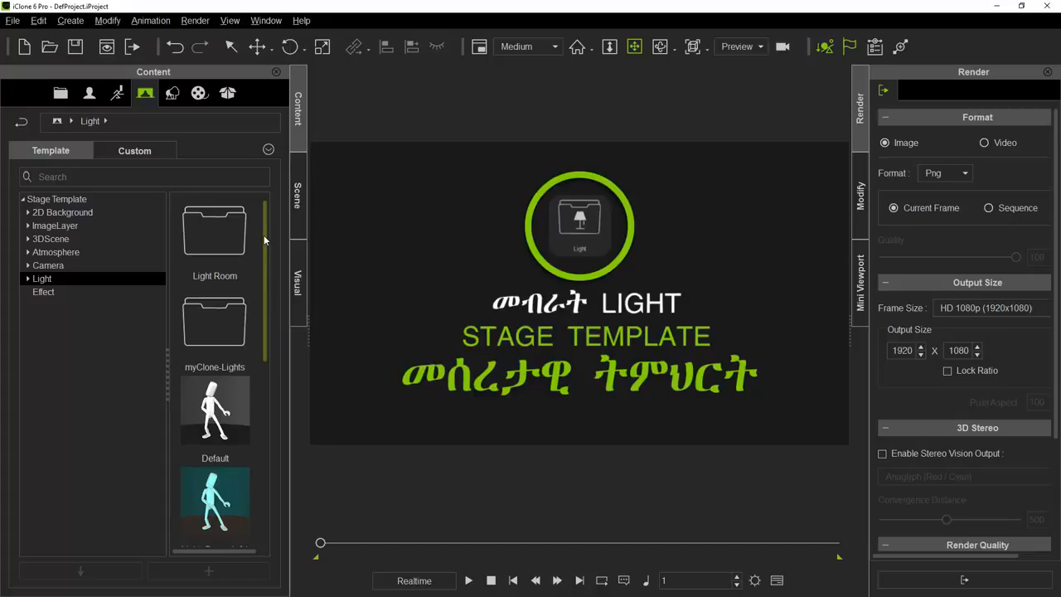
scroll(down, 3)
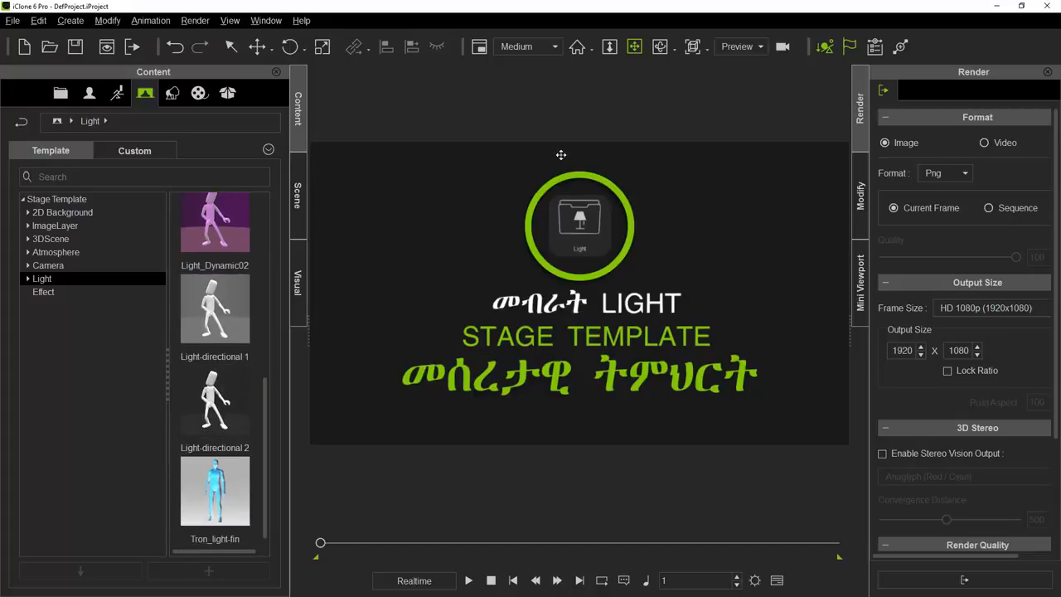
click(87, 91)
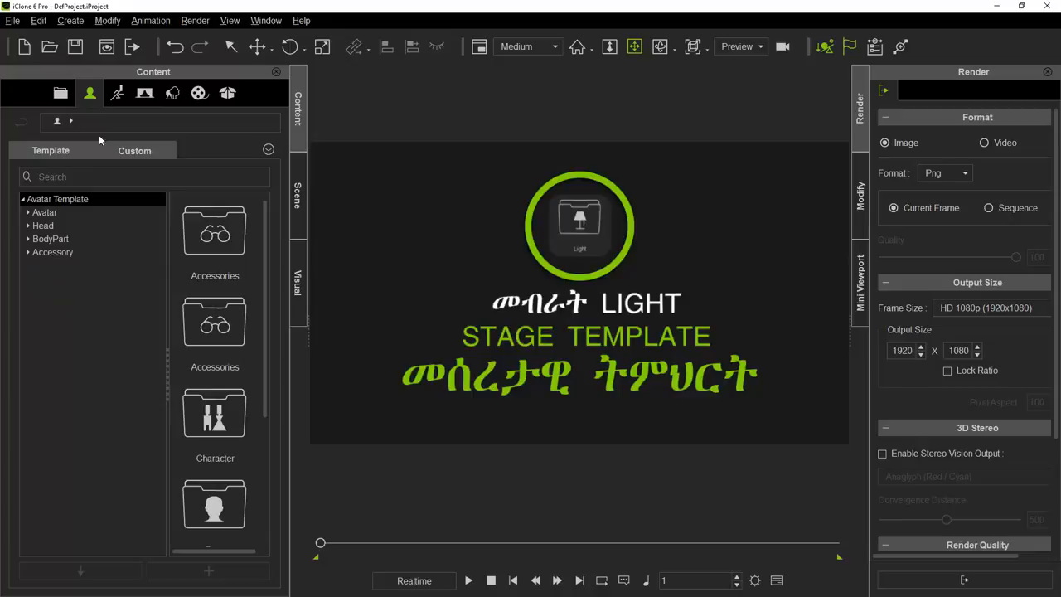
click(134, 150)
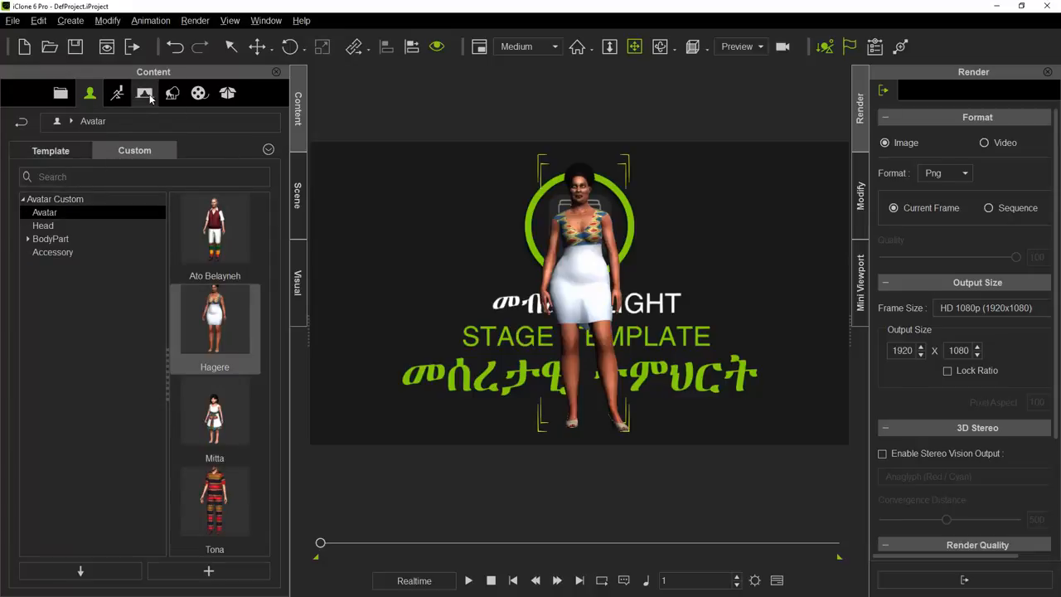
Return to the Stage templates and scroll to the Light folder
click(146, 93)
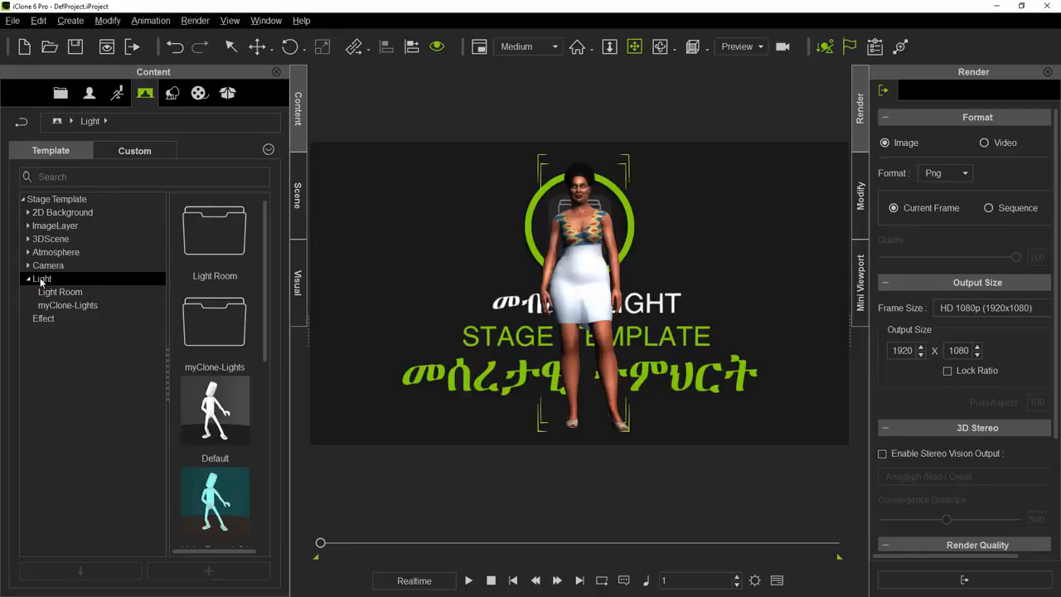
scroll(down, 3)
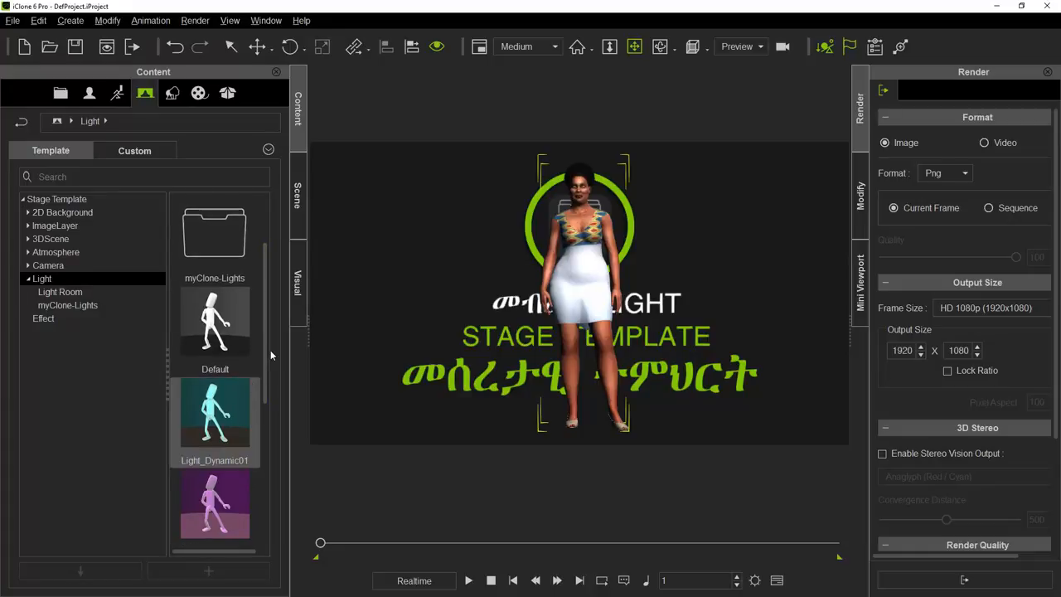
scroll(down, 3)
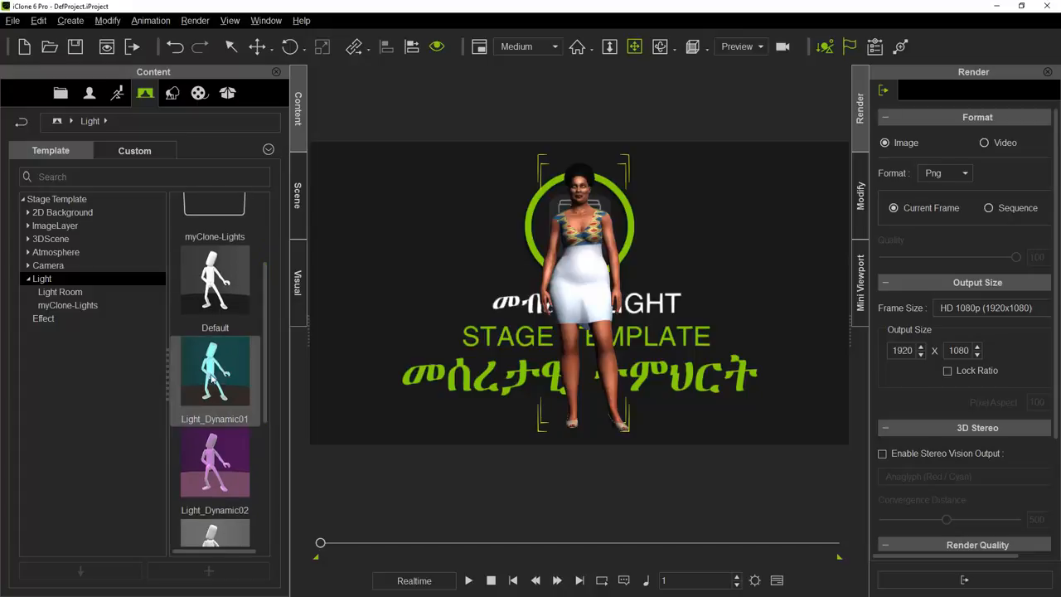
Apply Light_Dynamic01 to the scene, then replace it with Light_Dynamic02
drag(214, 369, 506, 328)
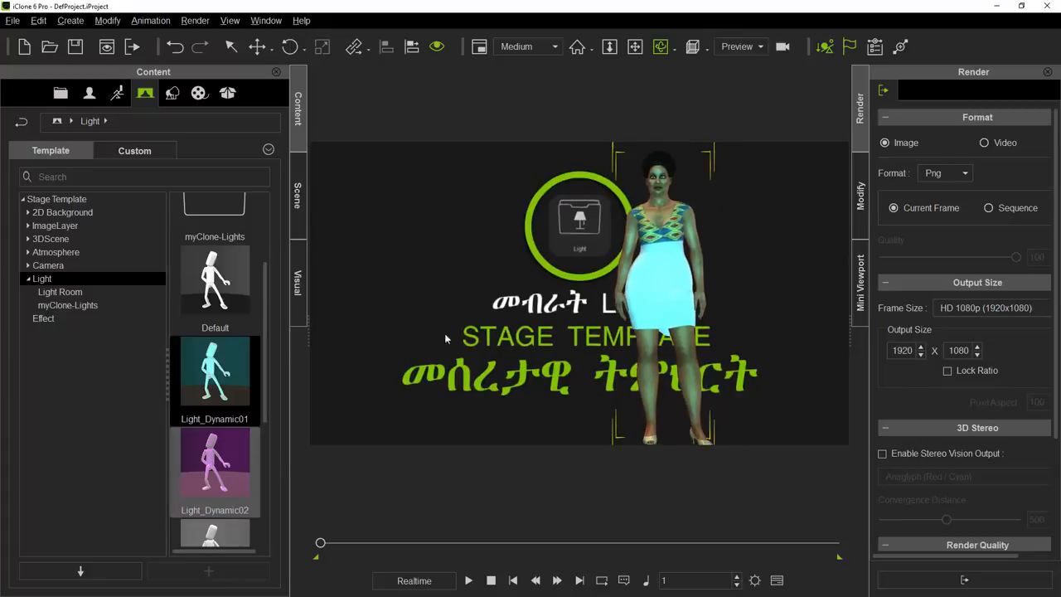
drag(215, 460, 497, 311)
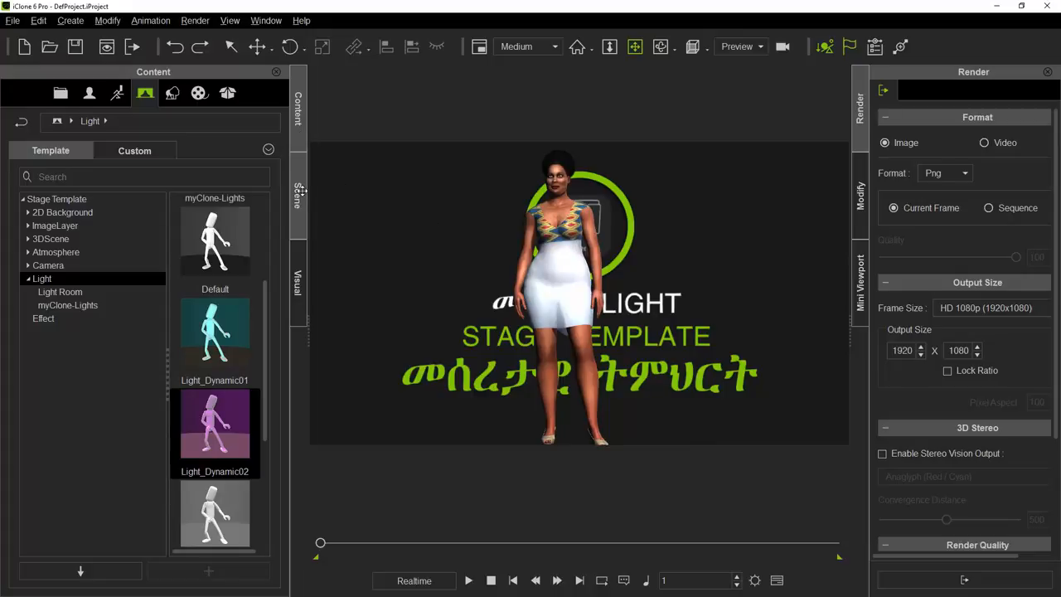
Expand the scene's Light group, toggle Key and Rim visibility off and on, then select Key
click(296, 196)
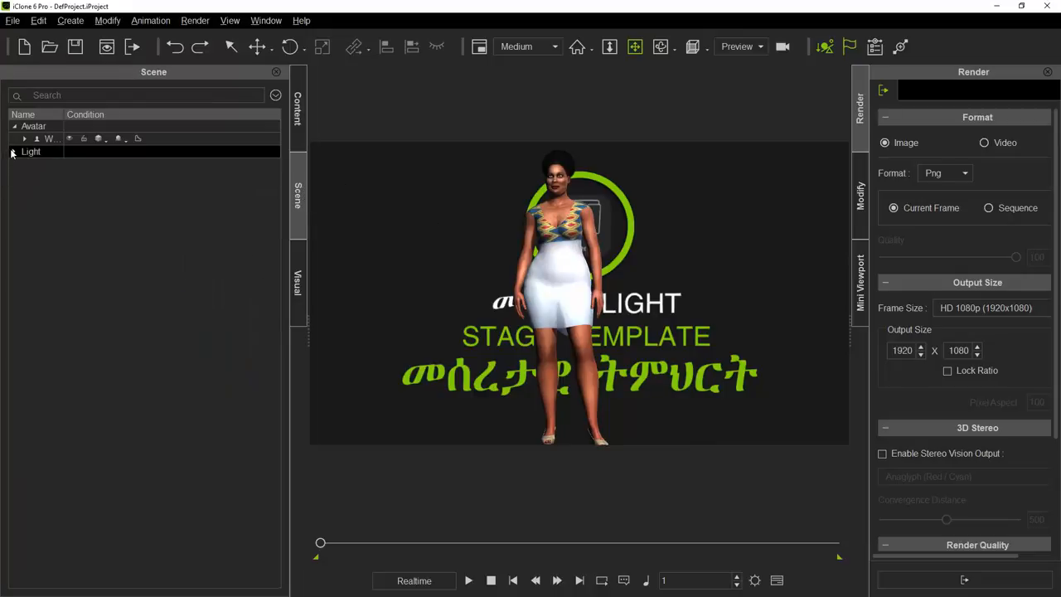
click(14, 151)
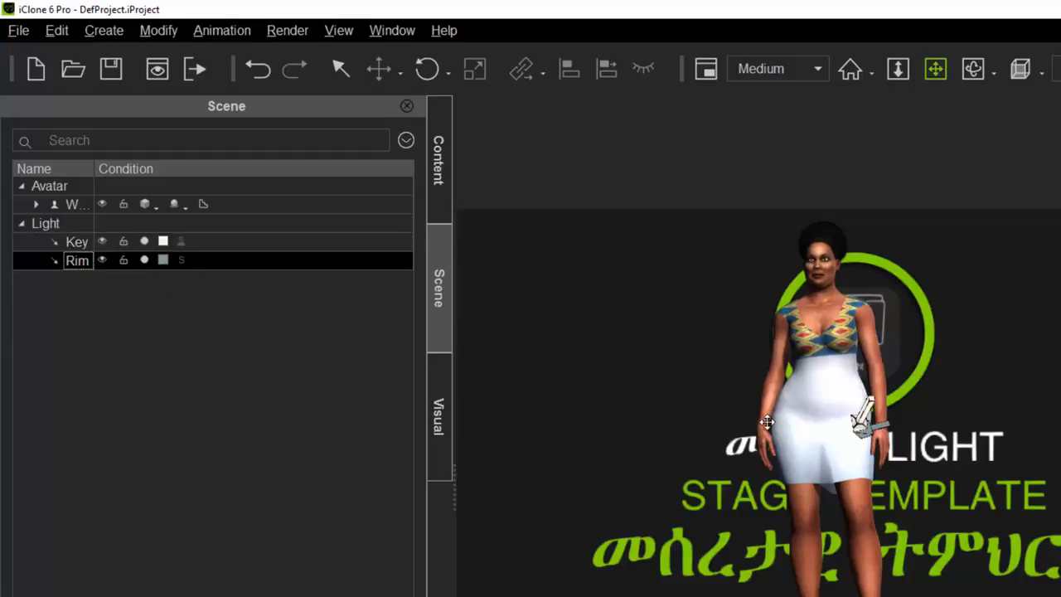
click(102, 241)
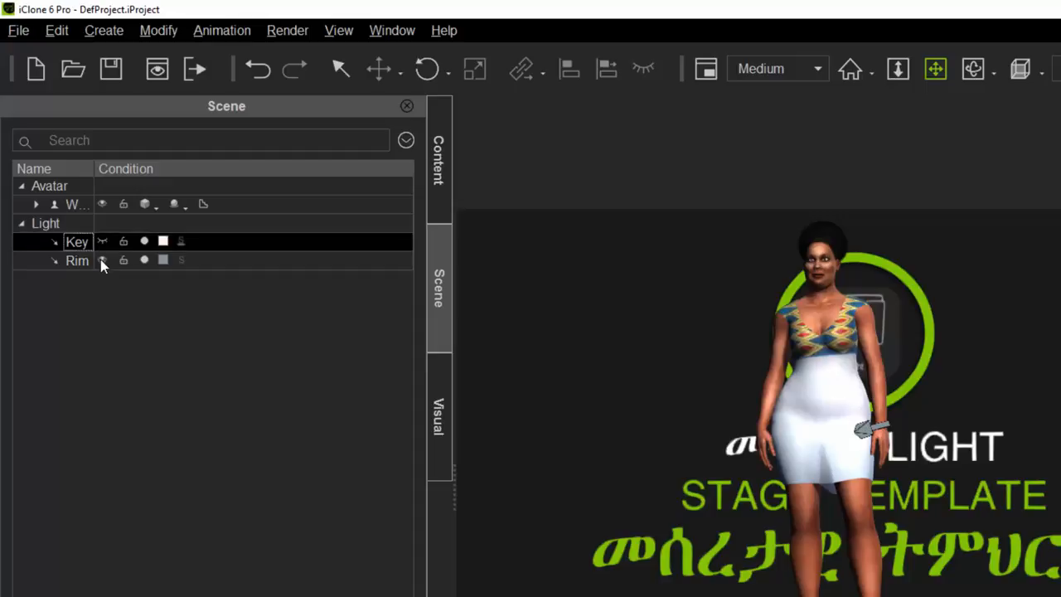
click(102, 260)
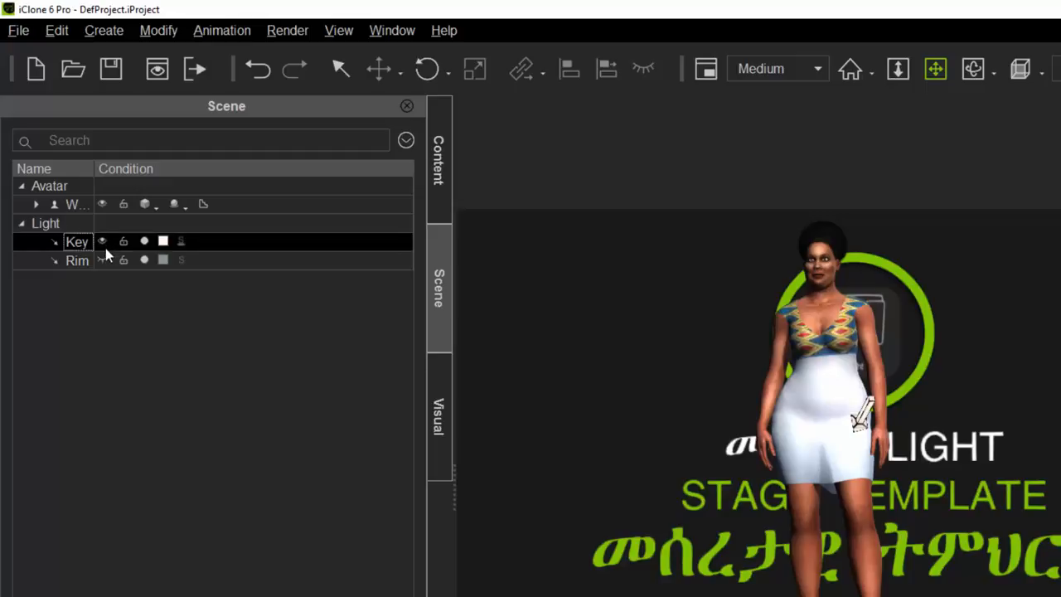
click(102, 241)
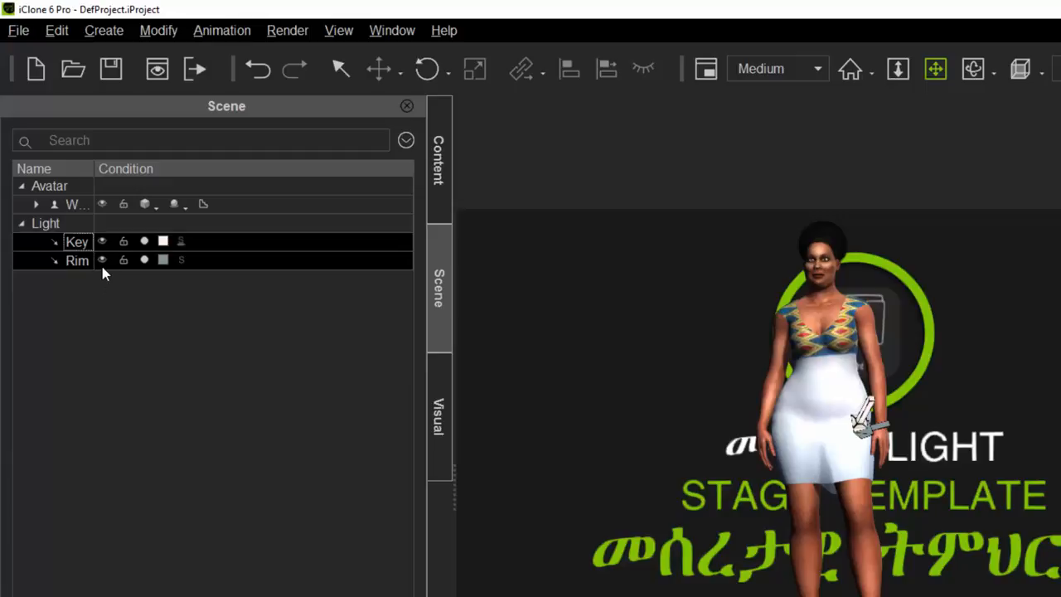
click(76, 241)
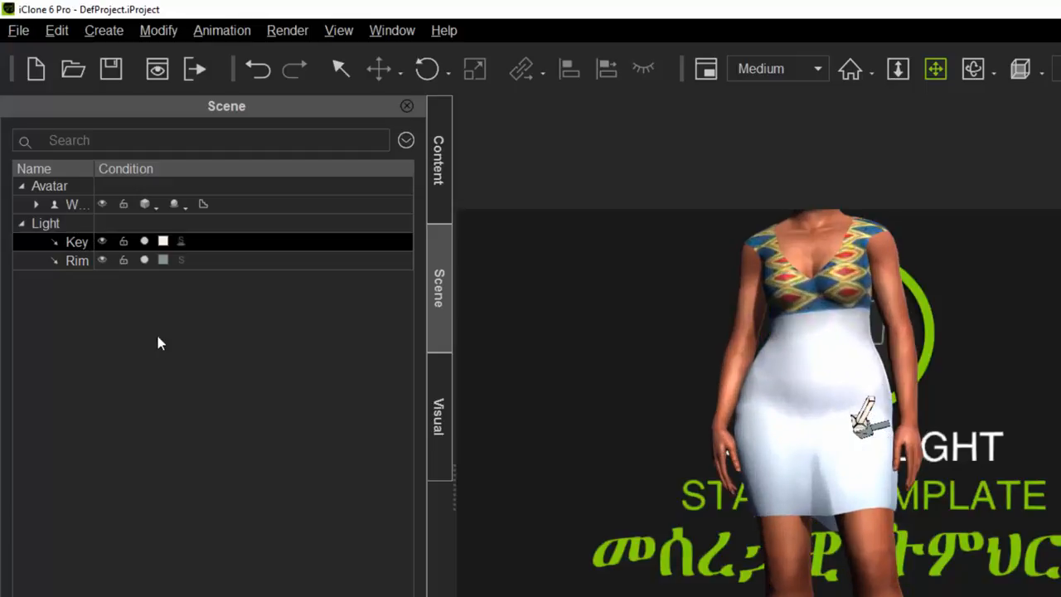
double_click(75, 241)
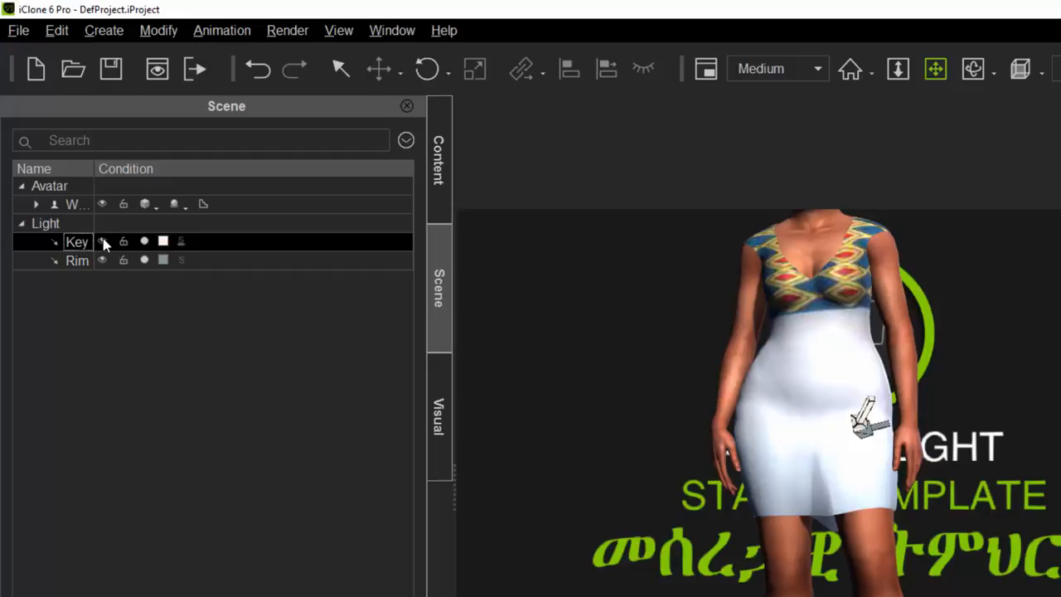
mouse_move(603, 220)
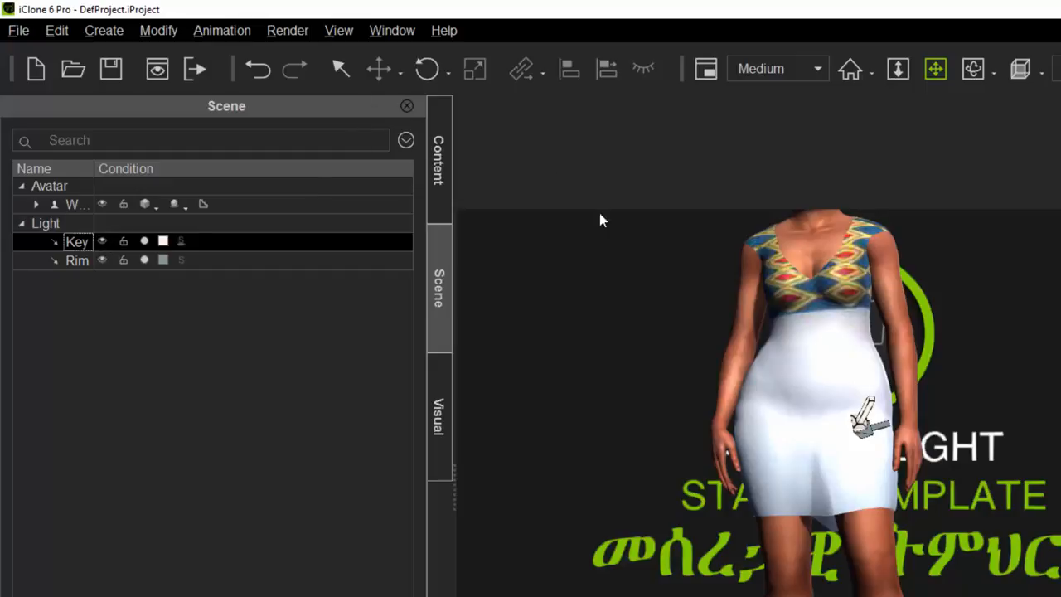
Switch to the rotate tool and select the Key and Rim lights together
click(424, 70)
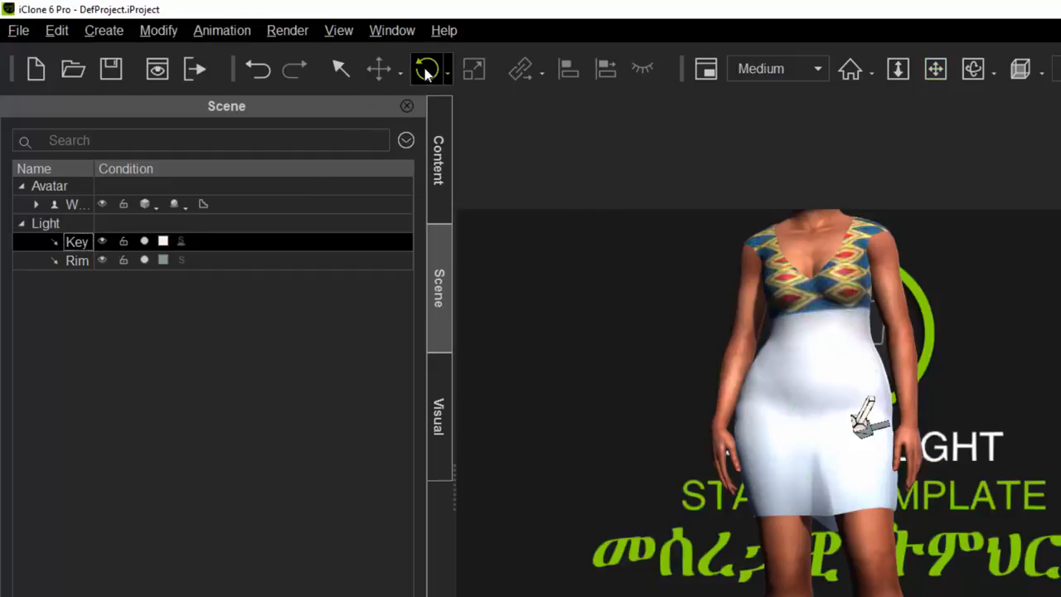
click(424, 69)
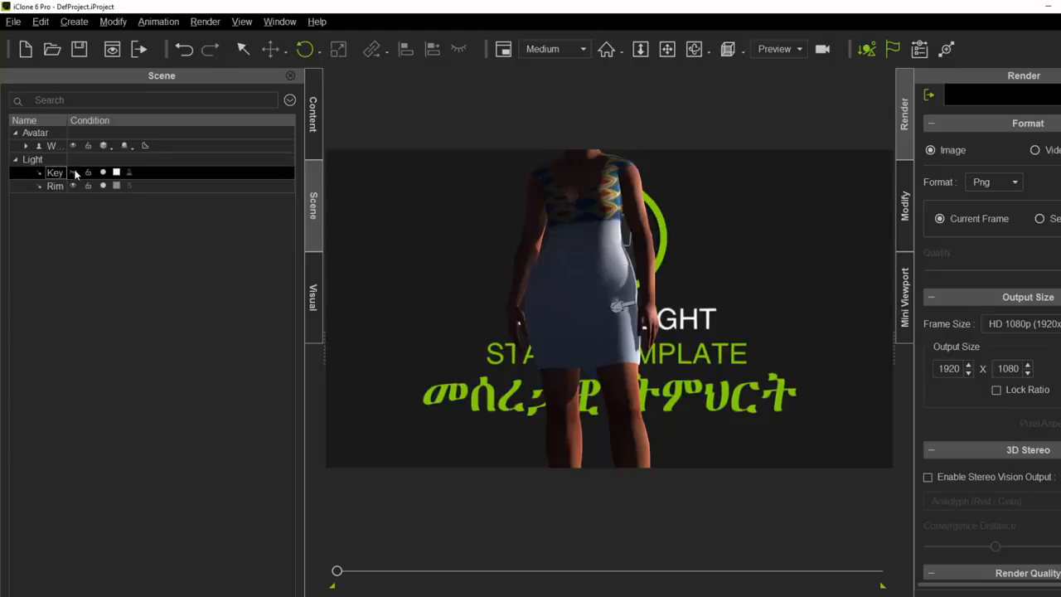
click(54, 173)
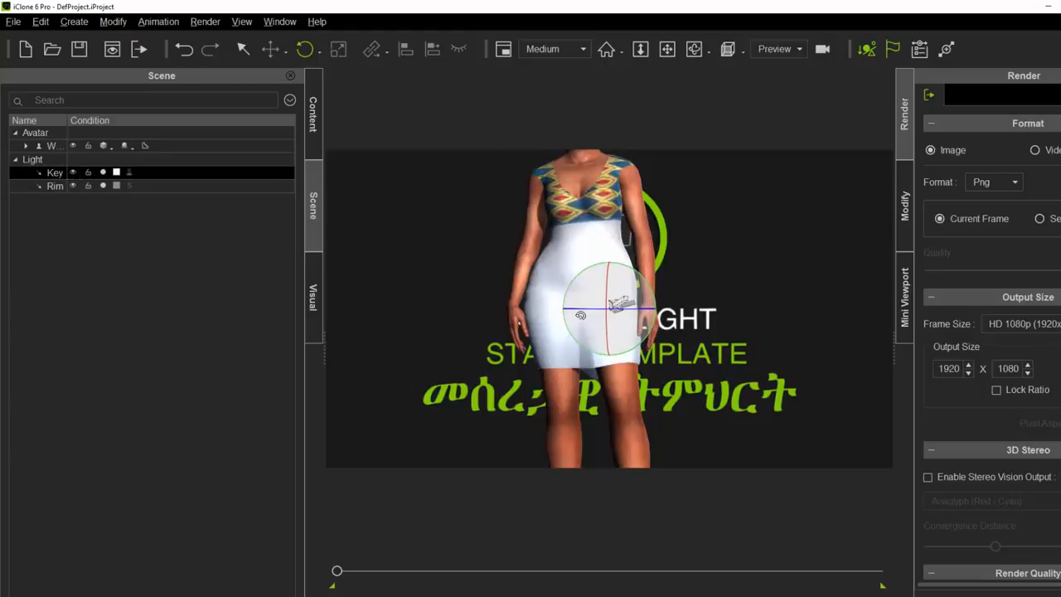
click(74, 185)
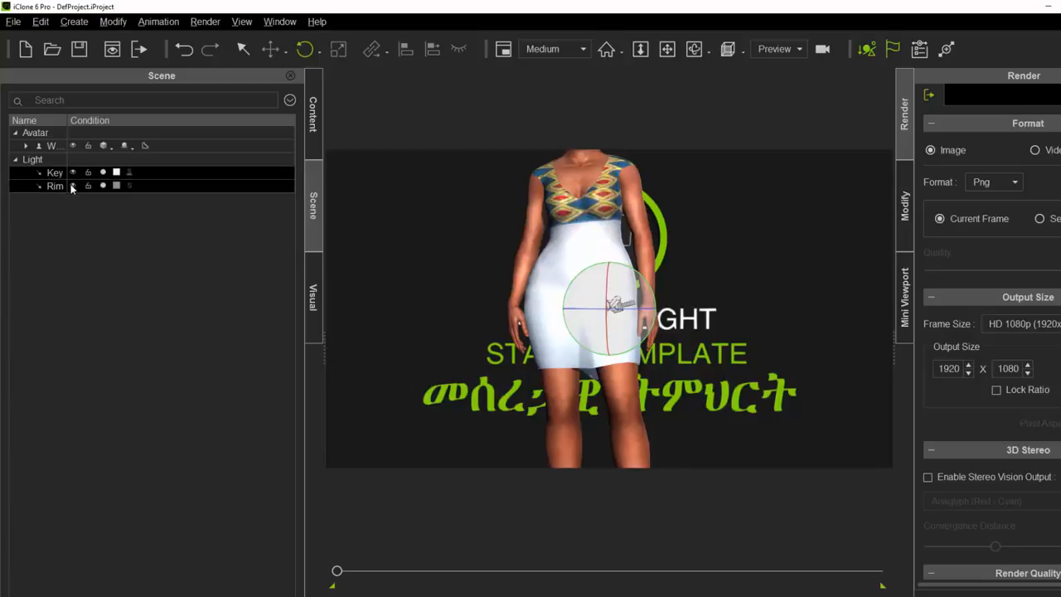
click(73, 186)
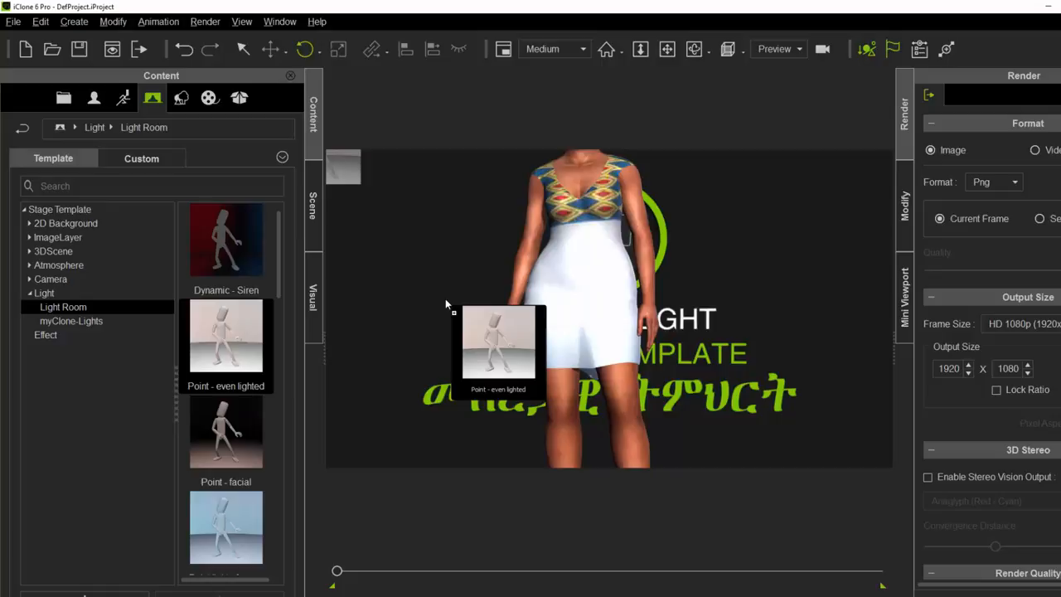
mouse_move(742, 184)
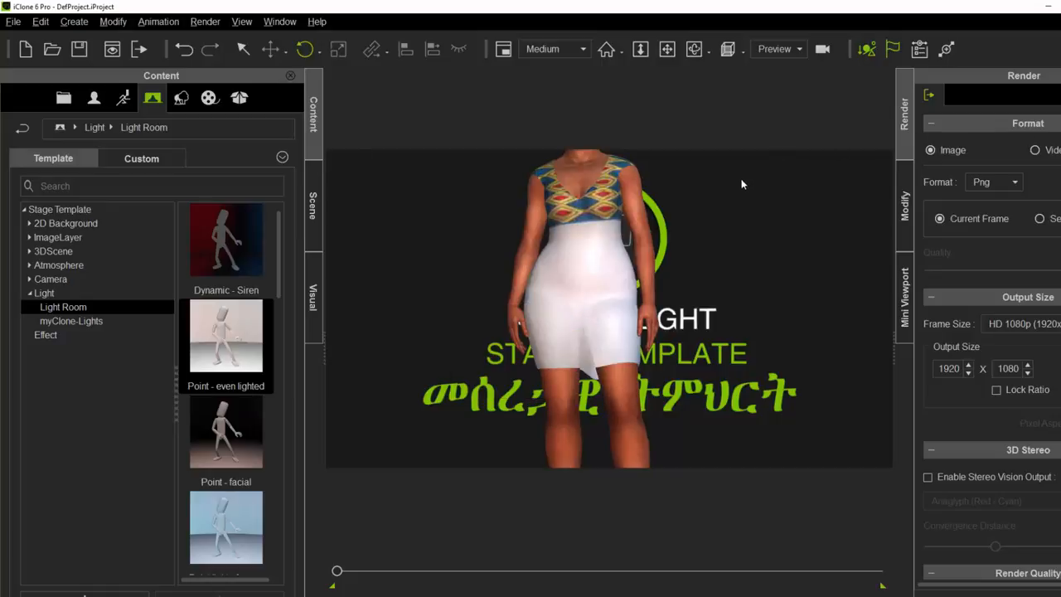
Check the scene object list after applying 'Point - even lighted', then return to Light Room
click(313, 203)
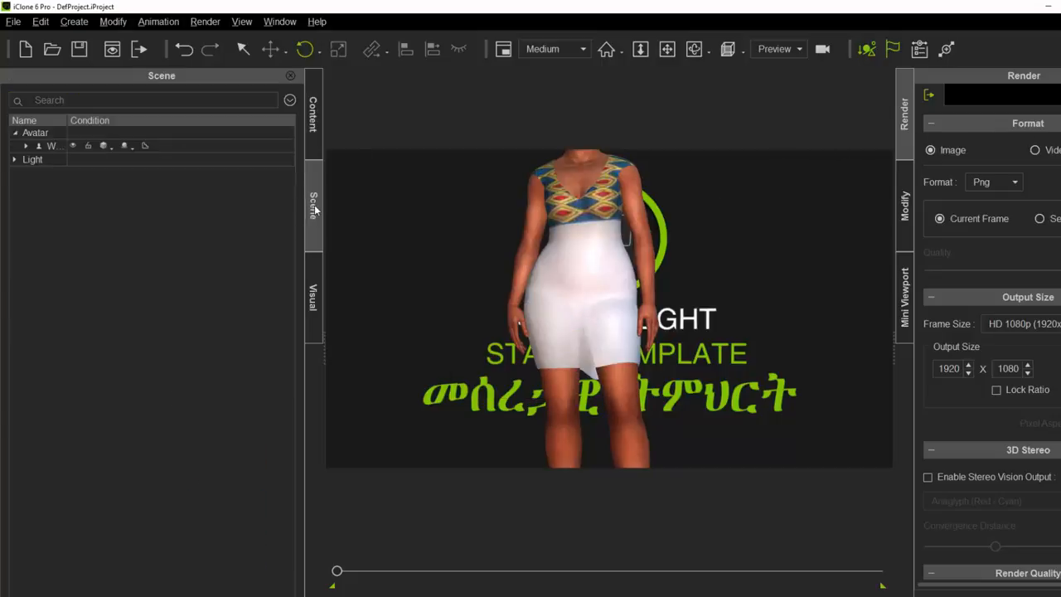
click(16, 159)
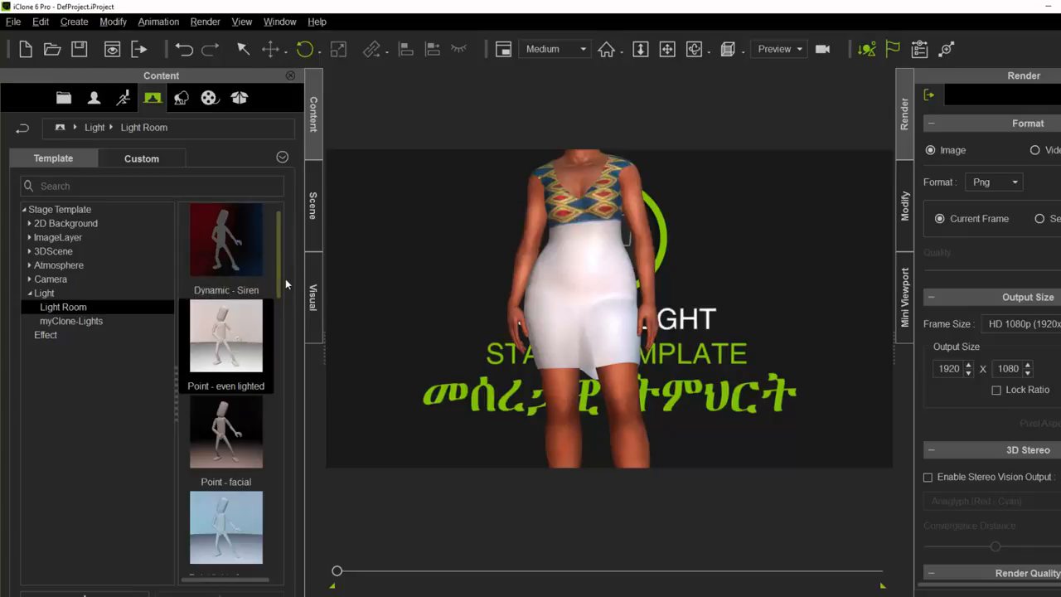
Browse down the Light Room templates to the spotlight presets that silhouette Hagere
scroll(down, 3)
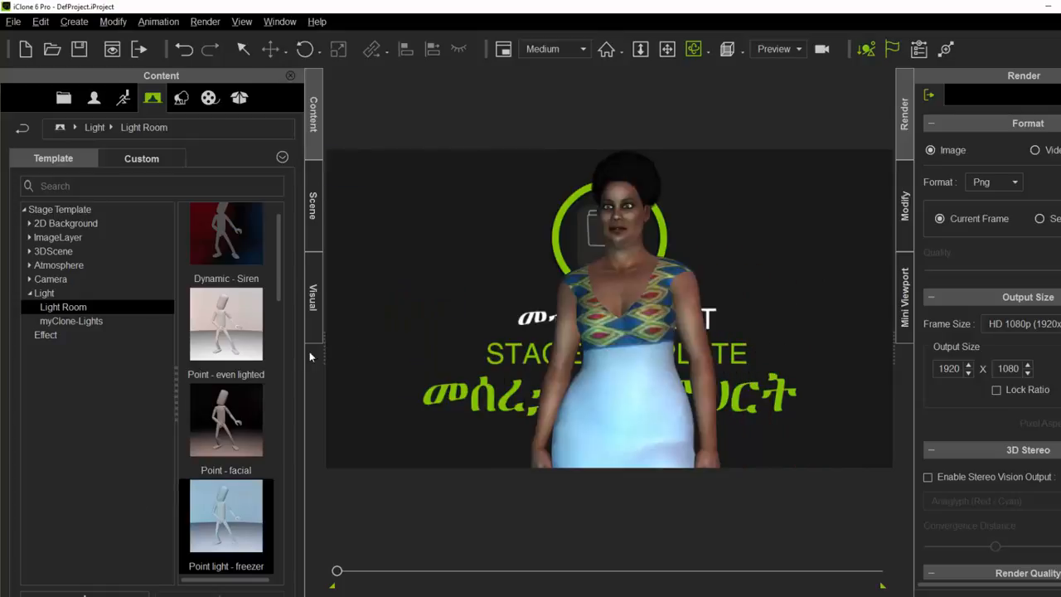
scroll(down, 3)
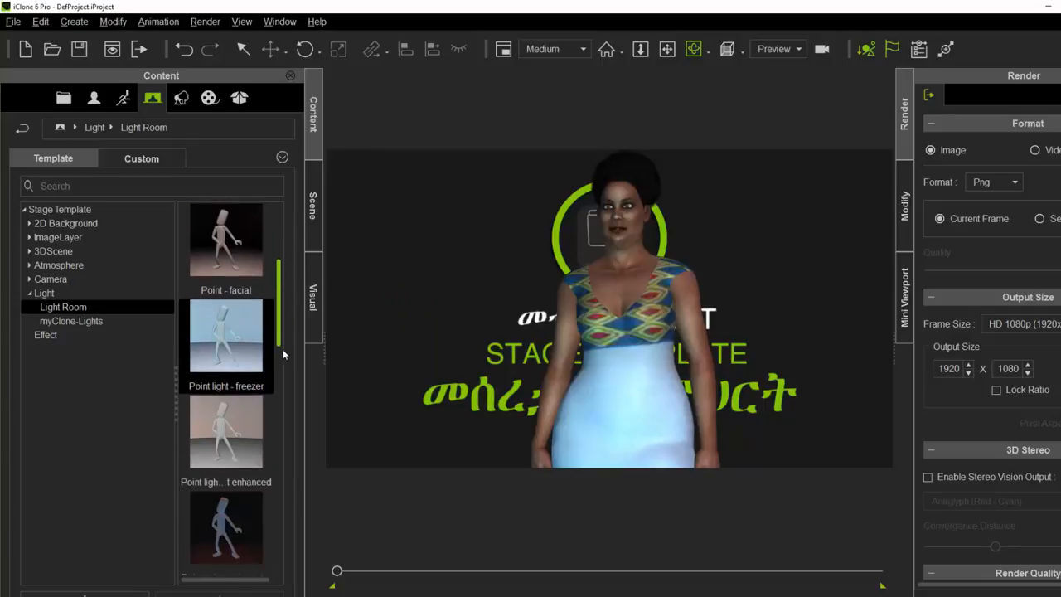
scroll(down, 3)
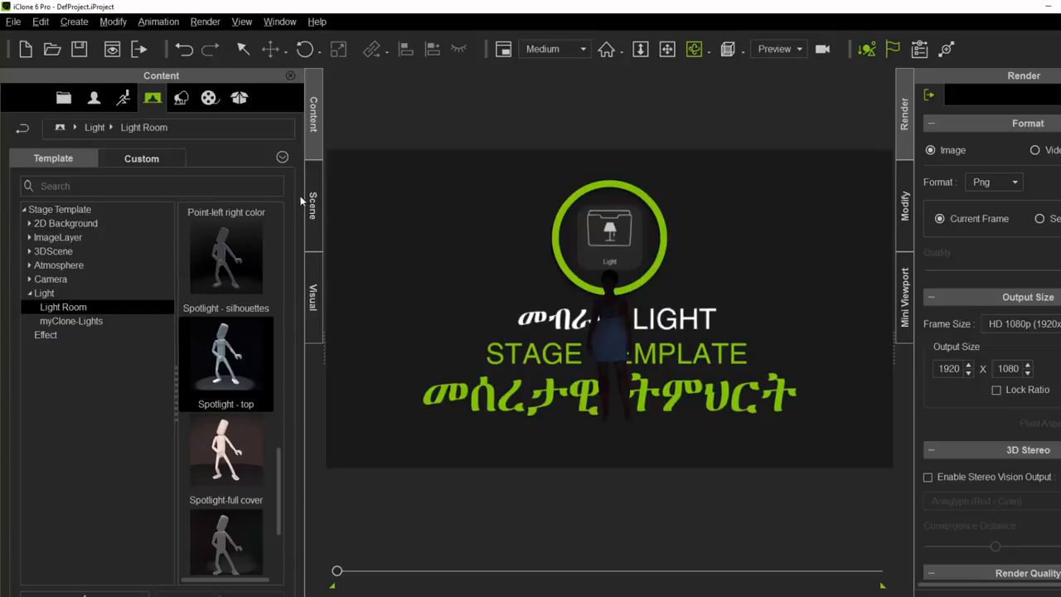
Select the teal point light and move it to the upper left of the green circle
click(313, 203)
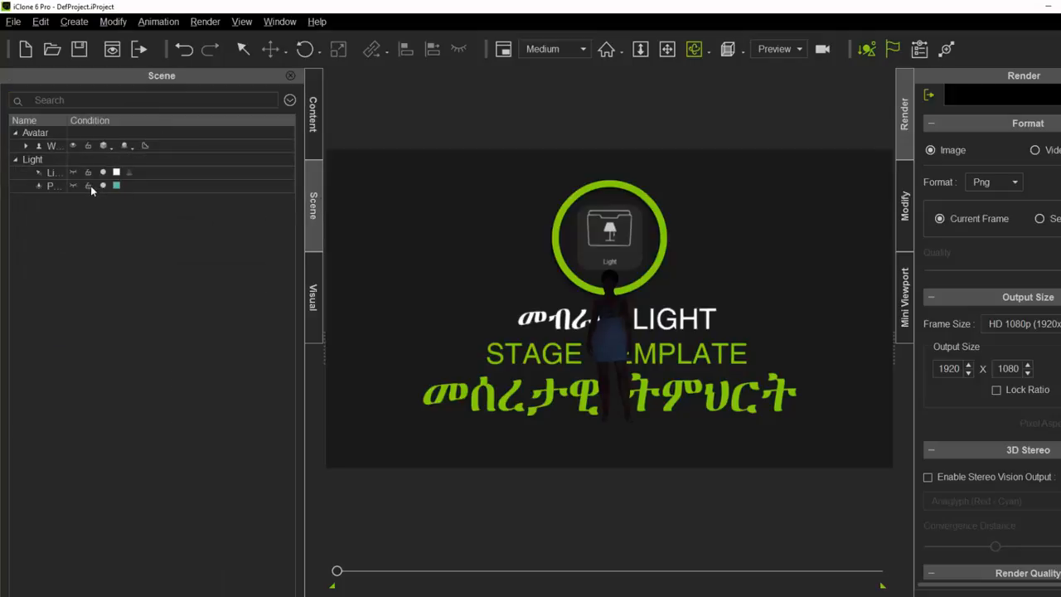
click(53, 172)
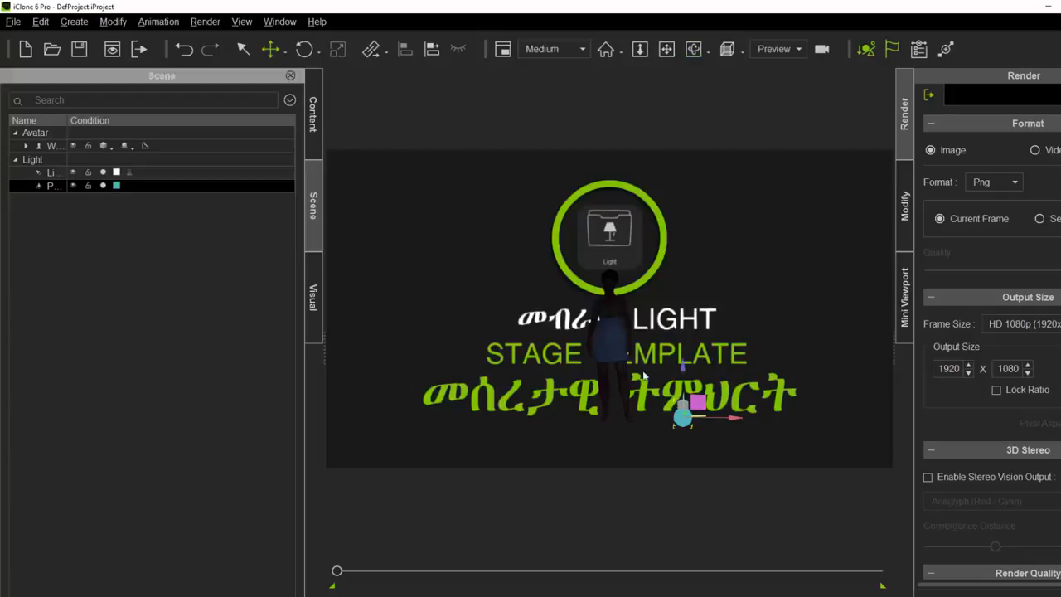
drag(682, 415, 683, 311)
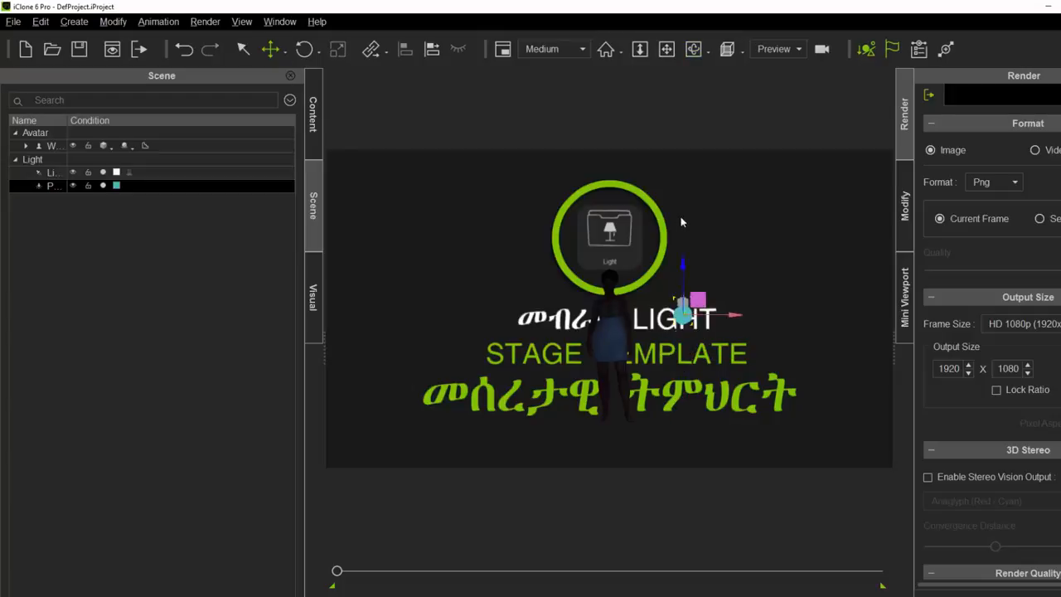
drag(697, 299, 626, 224)
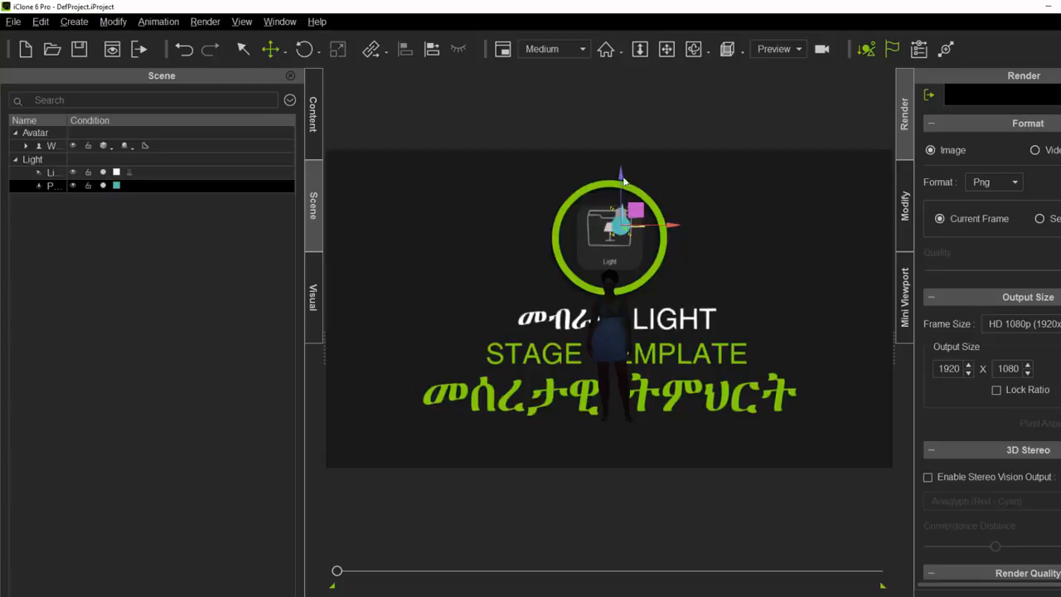
drag(617, 224, 622, 435)
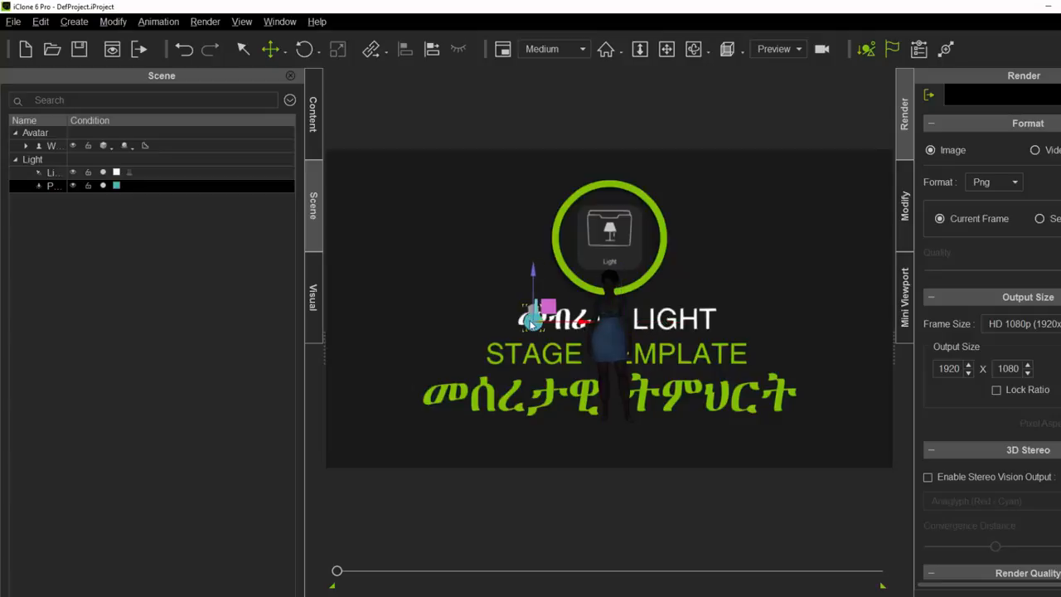
drag(534, 316, 489, 232)
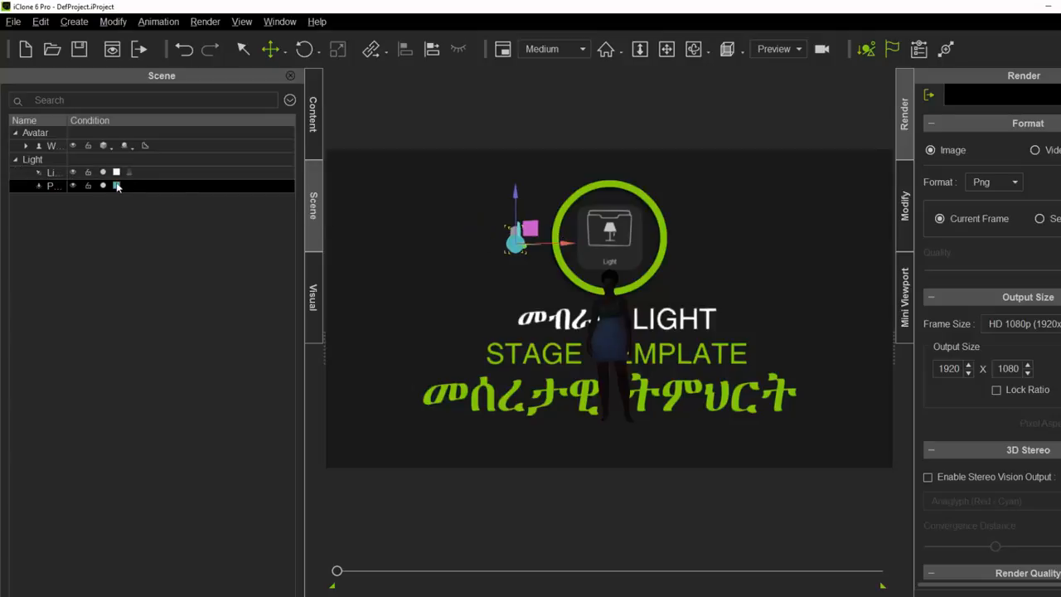
Color the point light magenta (#bd3ea0) and move it beside the green circle
click(116, 185)
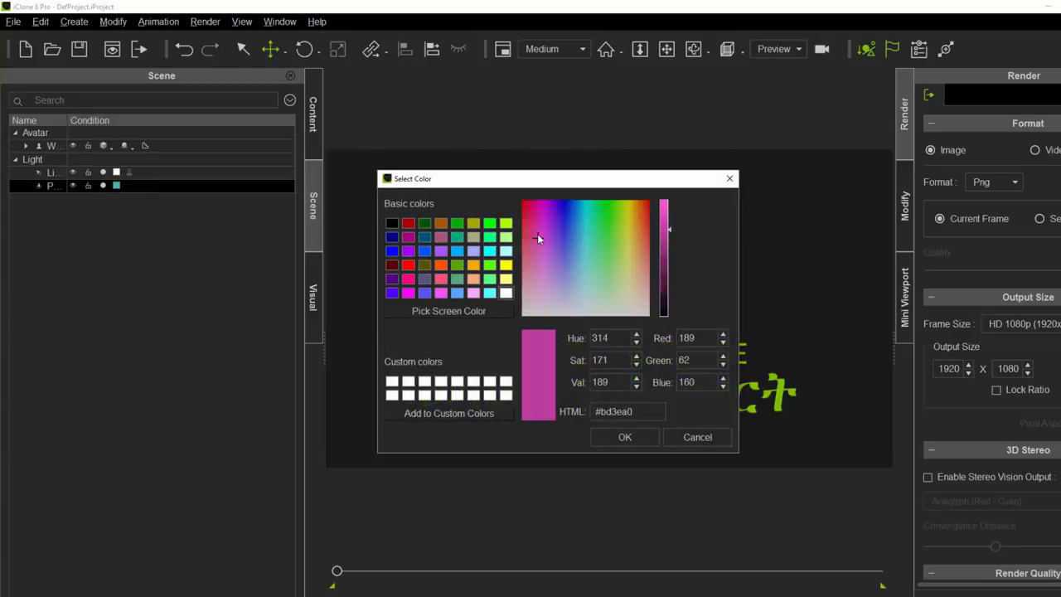
click(624, 437)
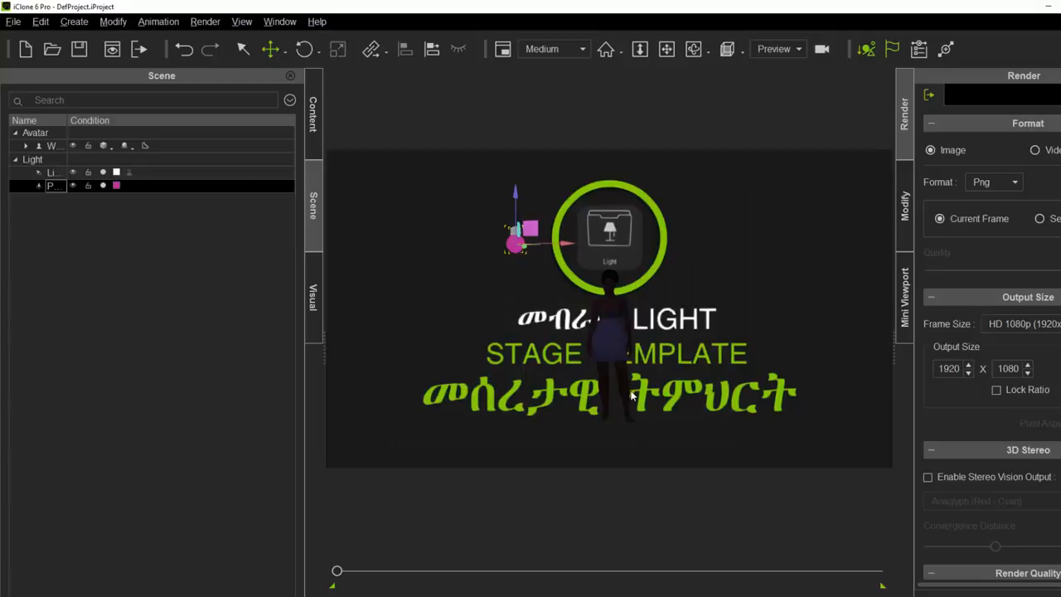
drag(518, 240, 473, 207)
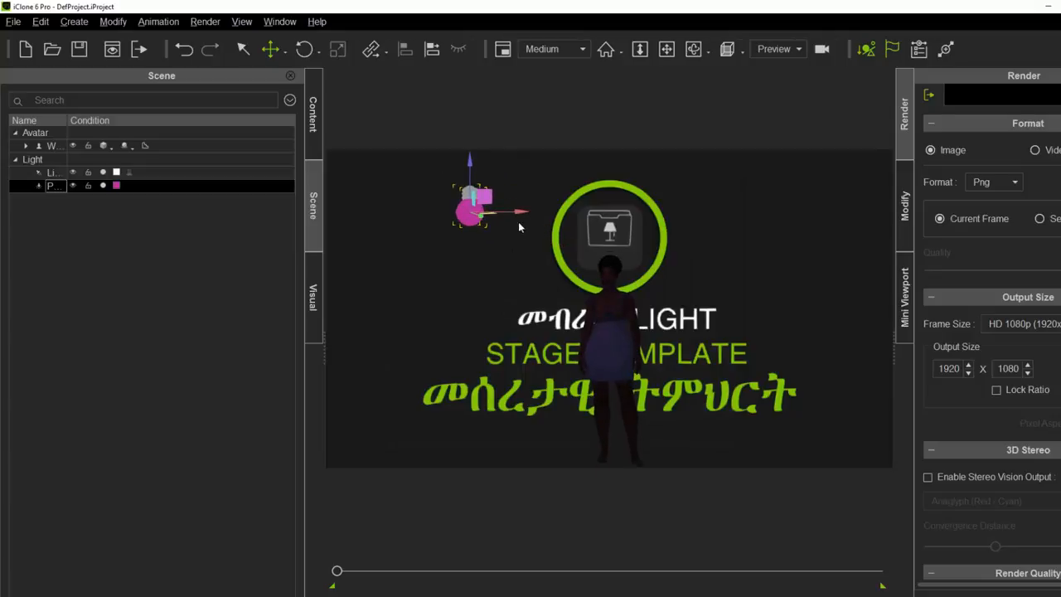
drag(473, 207, 622, 215)
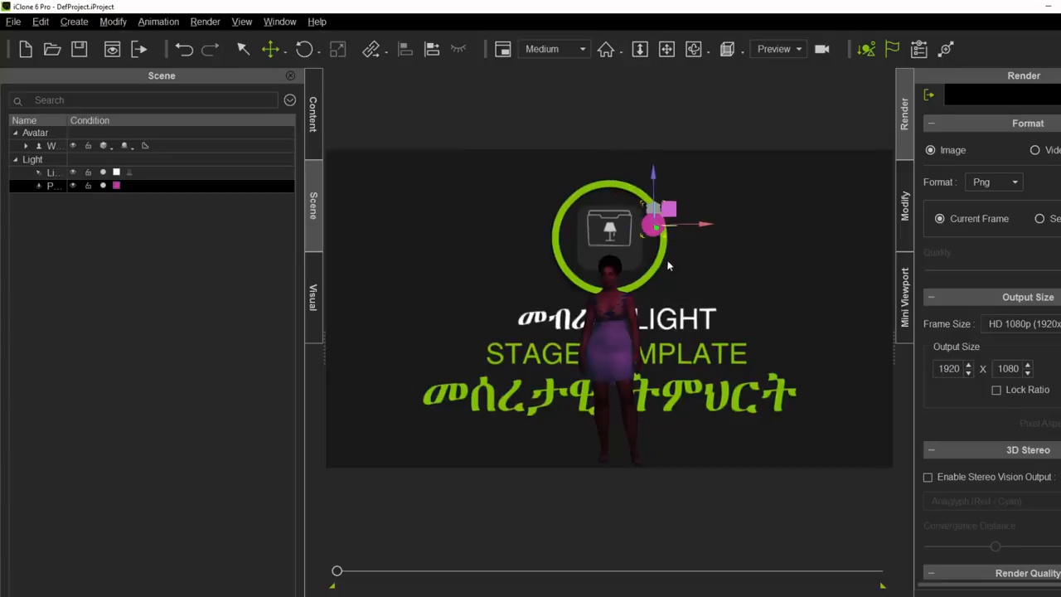
mouse_move(659, 267)
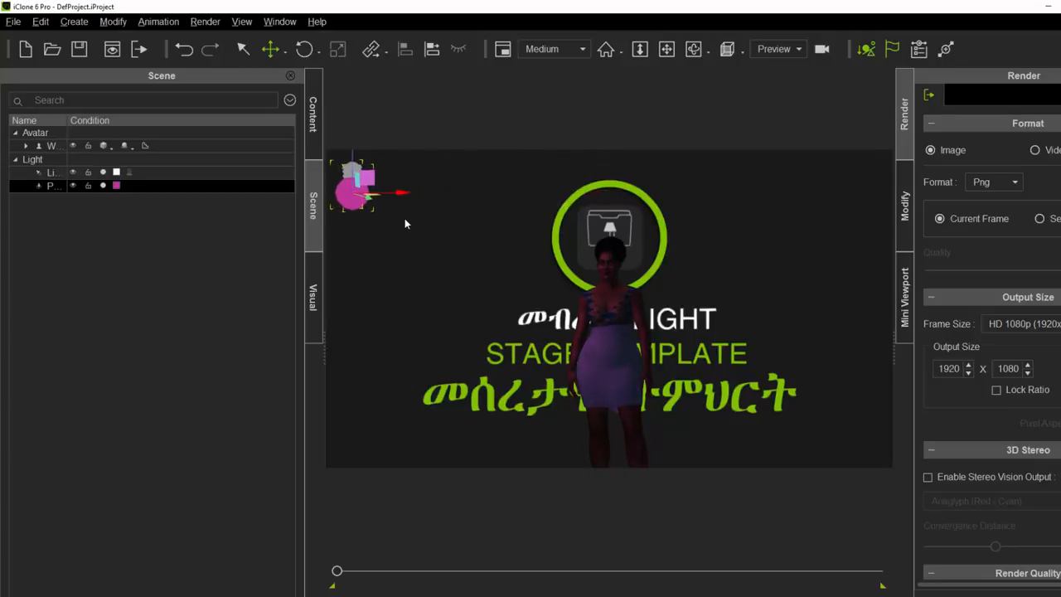
Advance the timeline and drag the magenta point light to the upper-left edge
drag(336, 570, 350, 570)
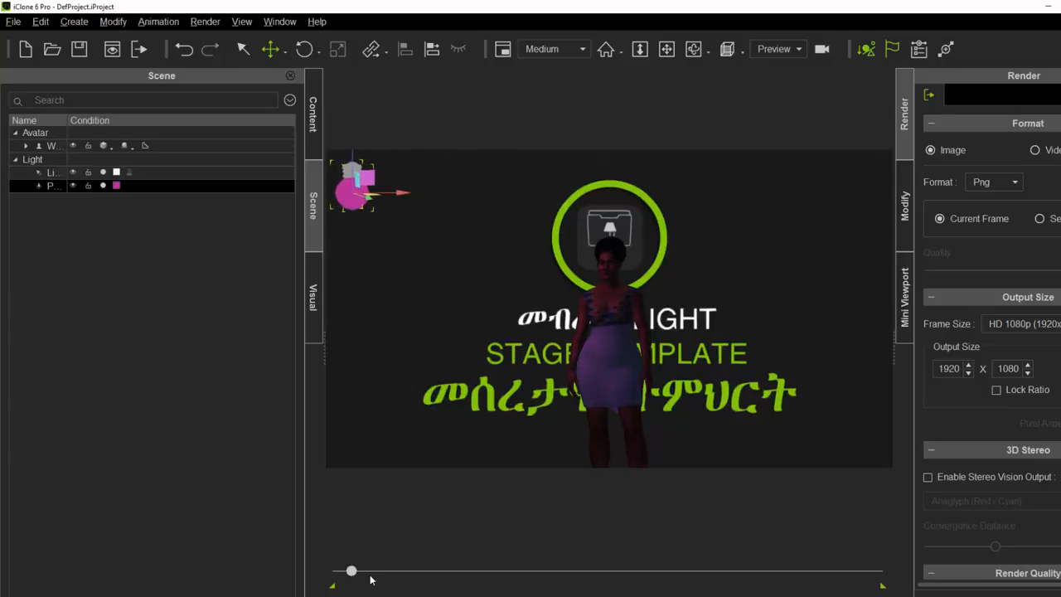
drag(351, 571, 486, 571)
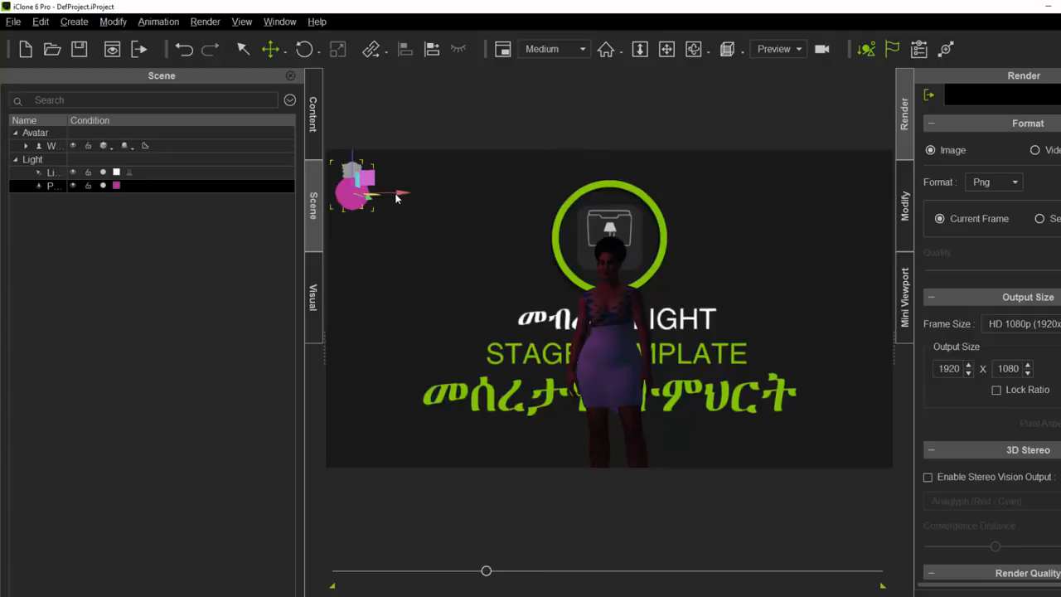
drag(356, 186, 539, 183)
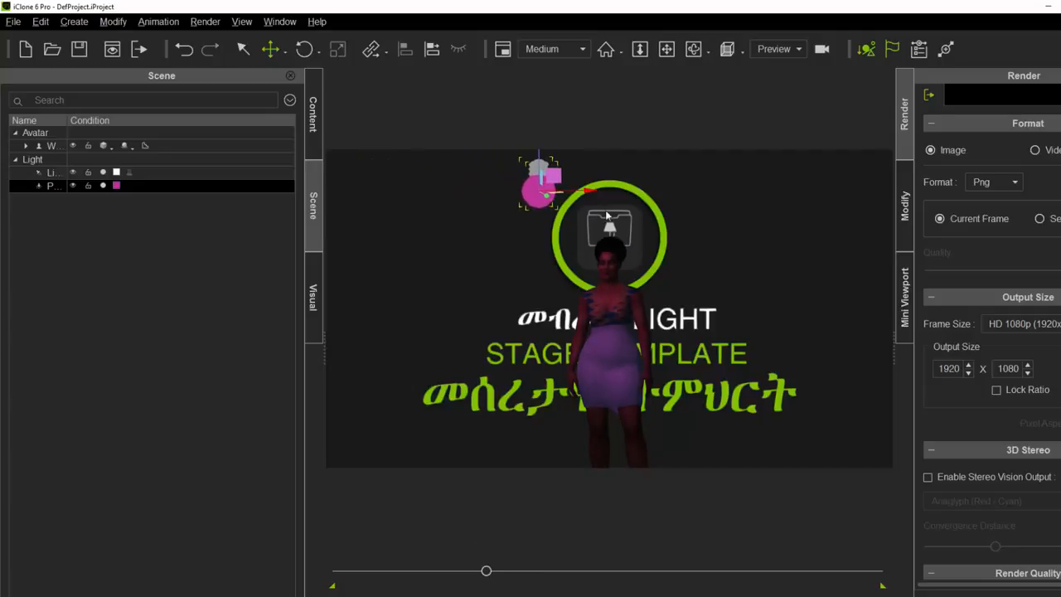
drag(539, 187, 741, 178)
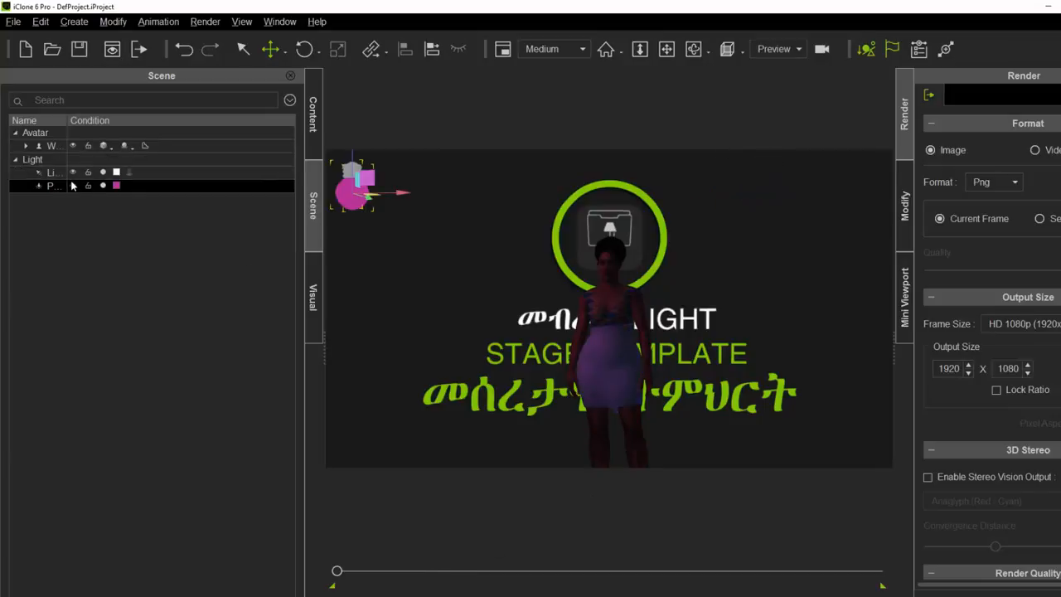
click(54, 172)
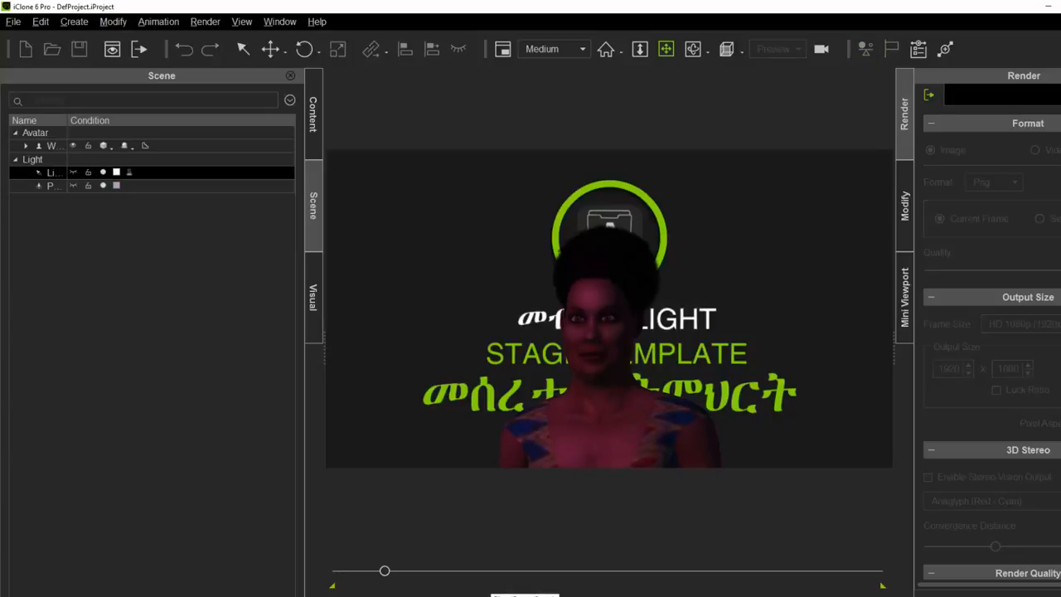
drag(385, 570, 421, 571)
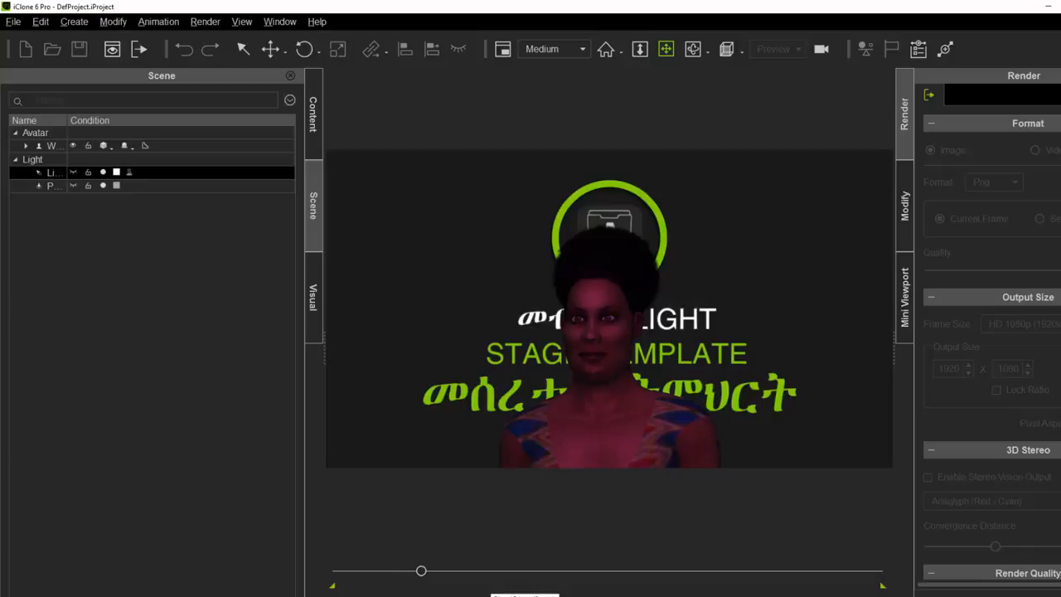
drag(421, 571, 457, 570)
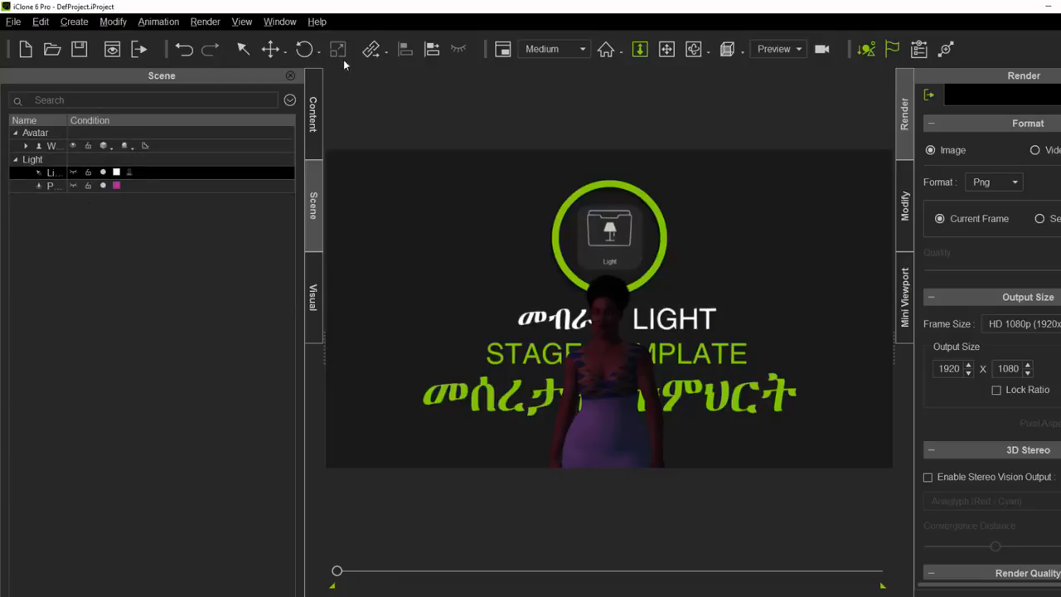
mouse_move(466, 504)
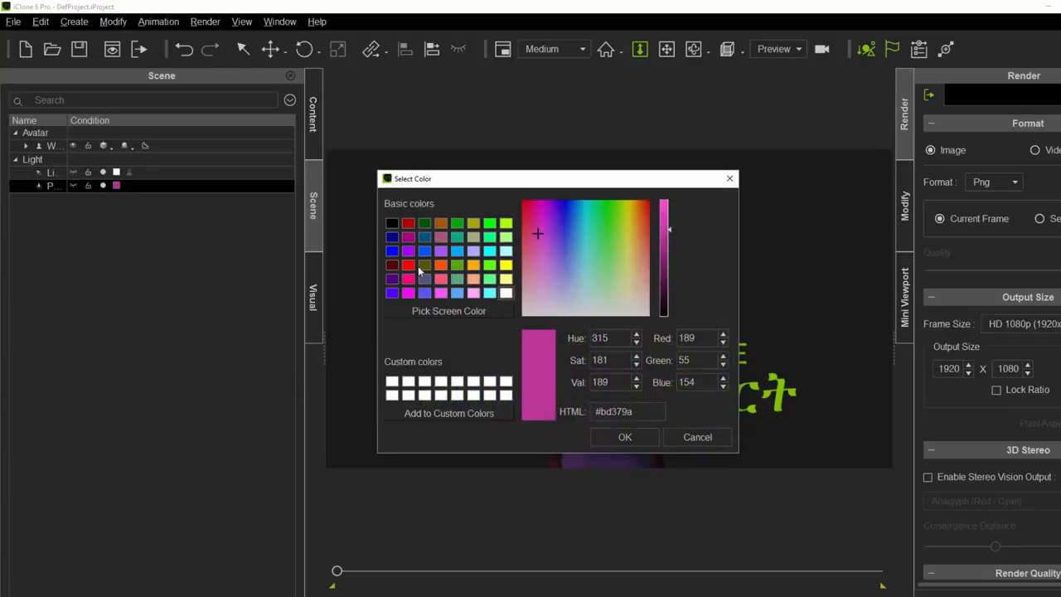
Confirm a new basic colour for the point light
click(625, 437)
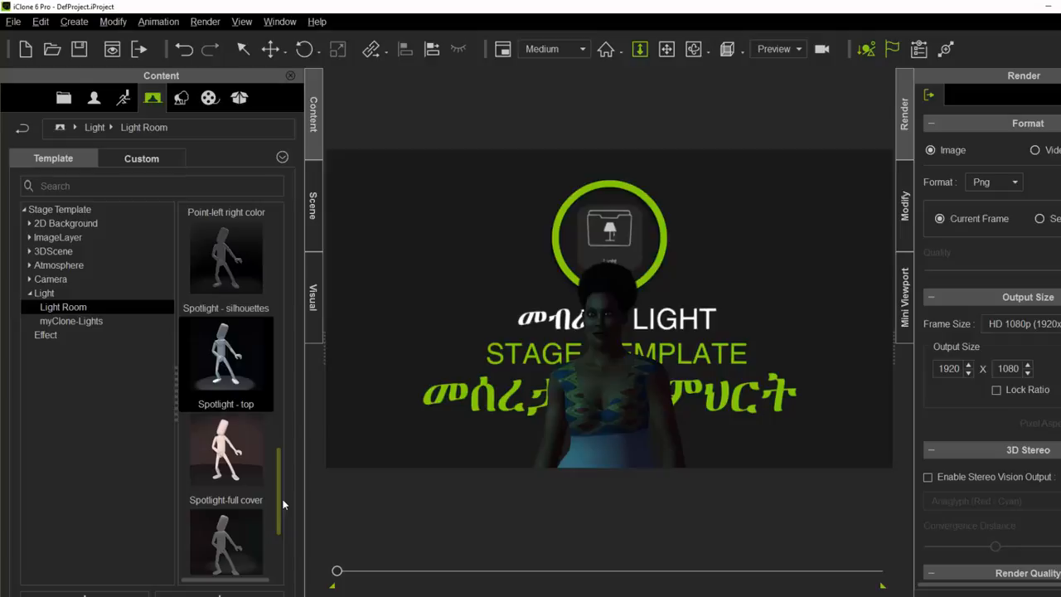
Apply the My-Clone-01 light template and expand Light to list its eight lights
scroll(down, 3)
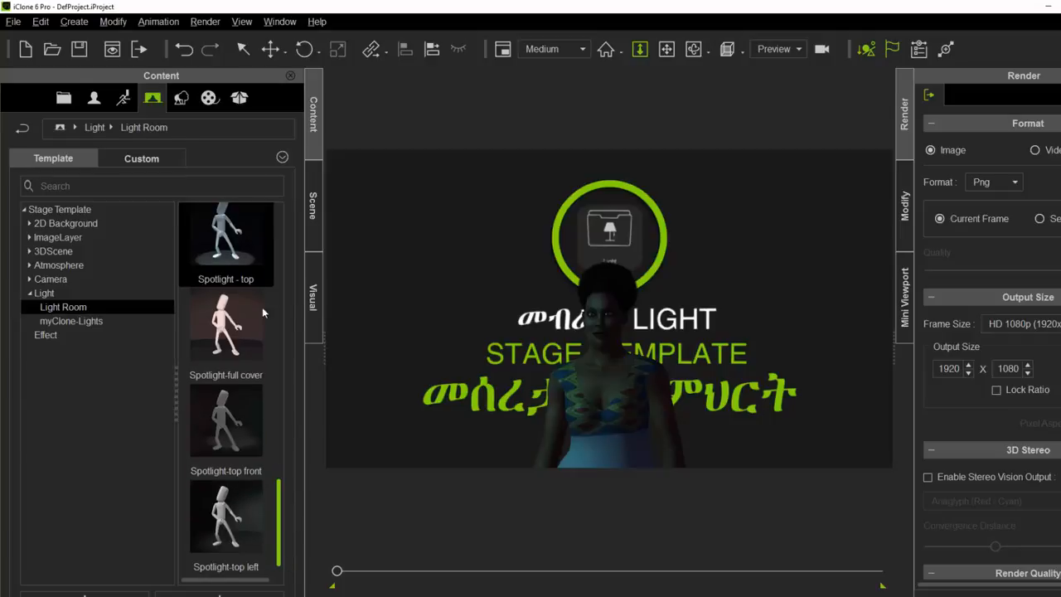
click(62, 306)
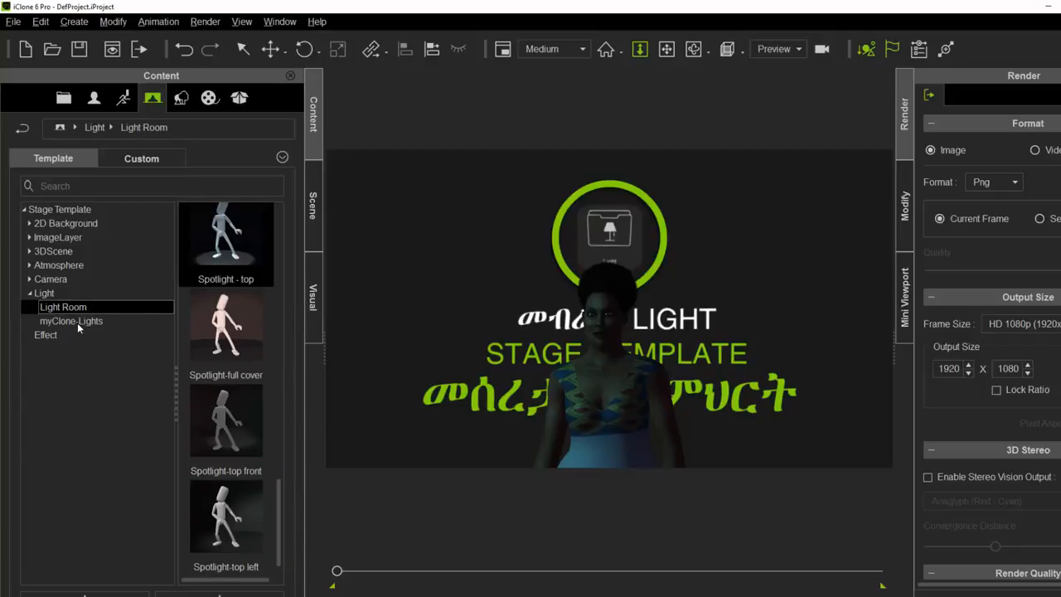
click(70, 320)
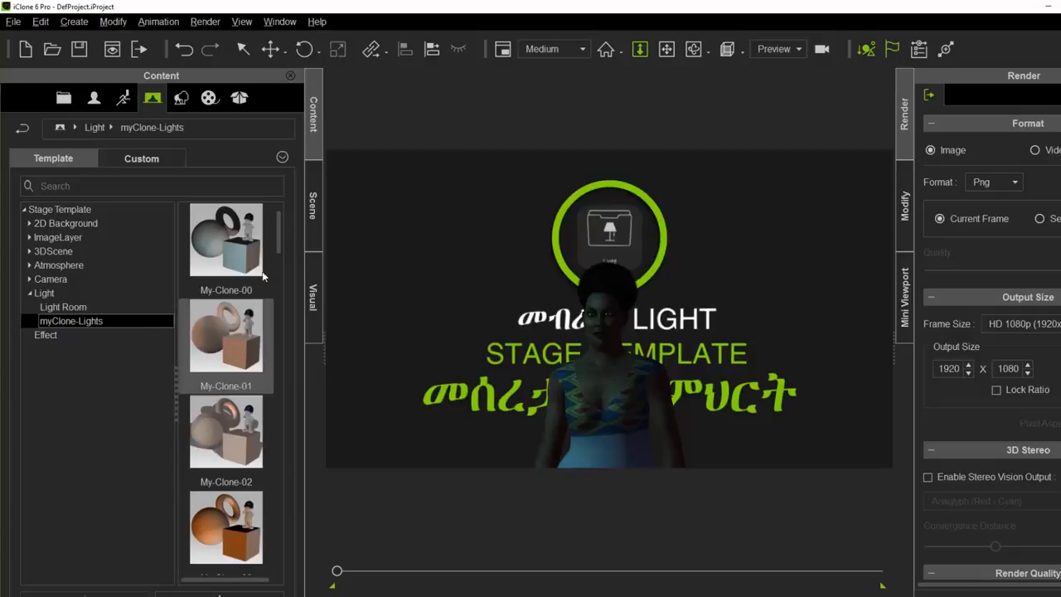
drag(225, 336, 539, 344)
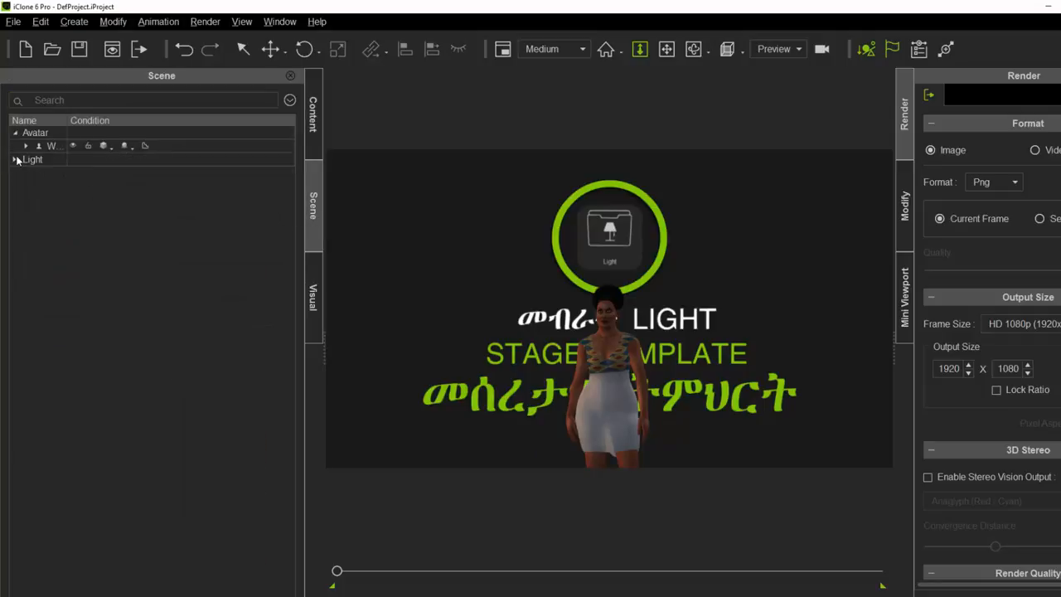
click(17, 159)
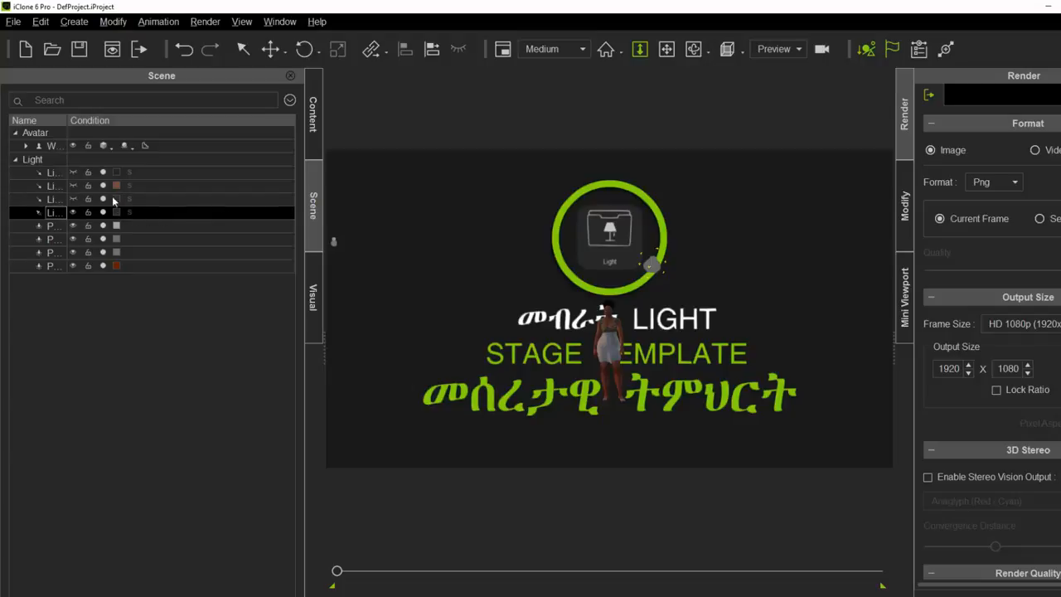
click(52, 252)
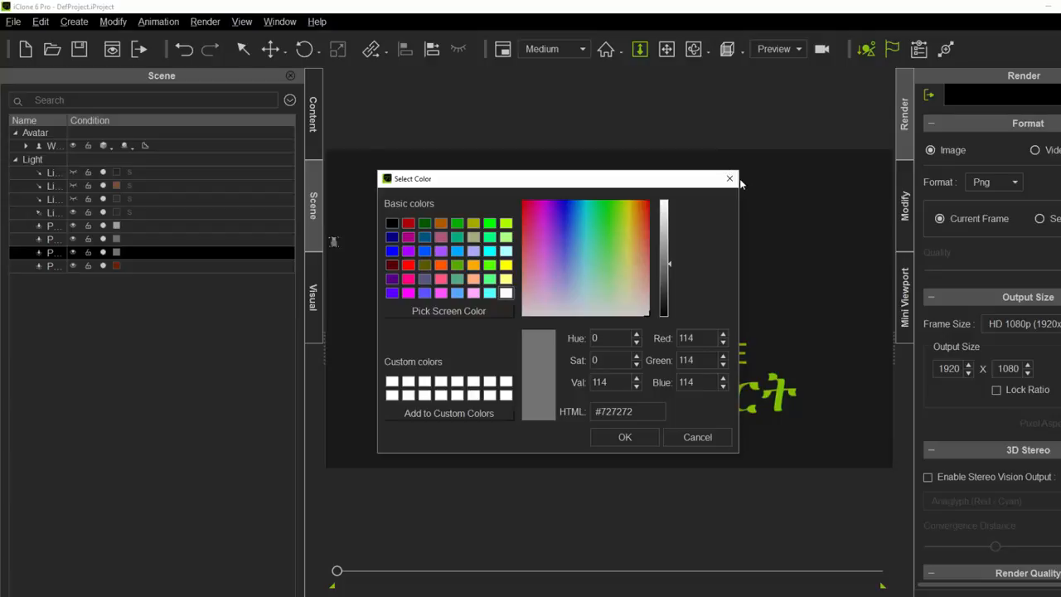
click(697, 437)
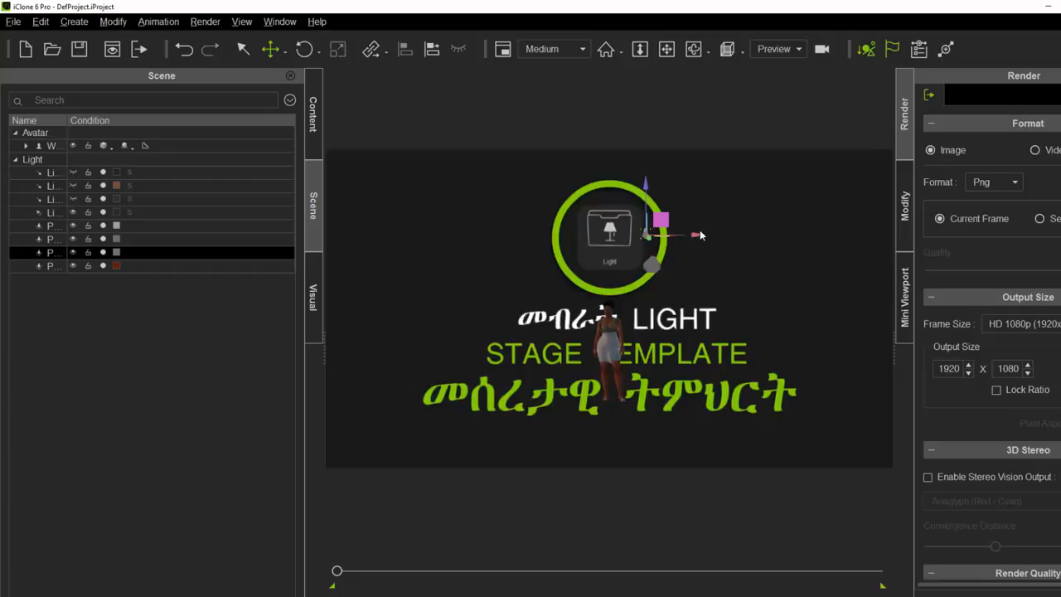
click(52, 199)
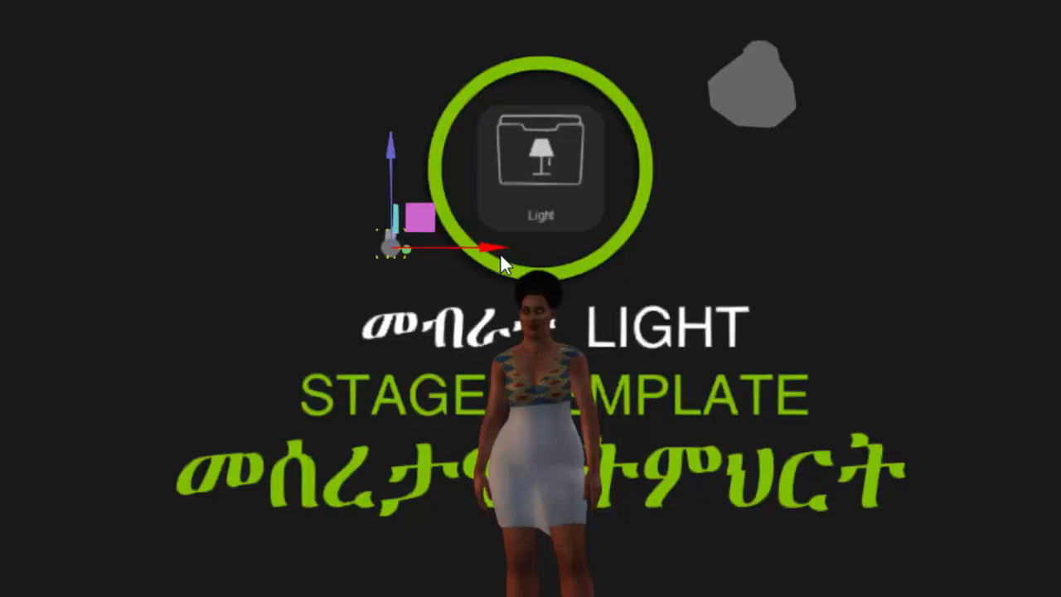
mouse_move(763, 94)
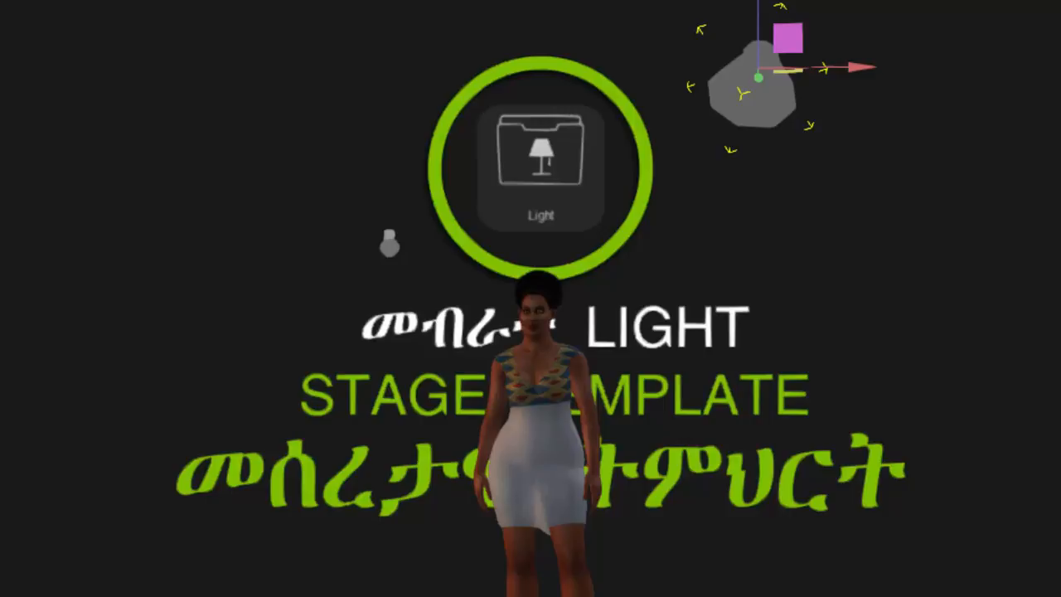
mouse_move(755, 83)
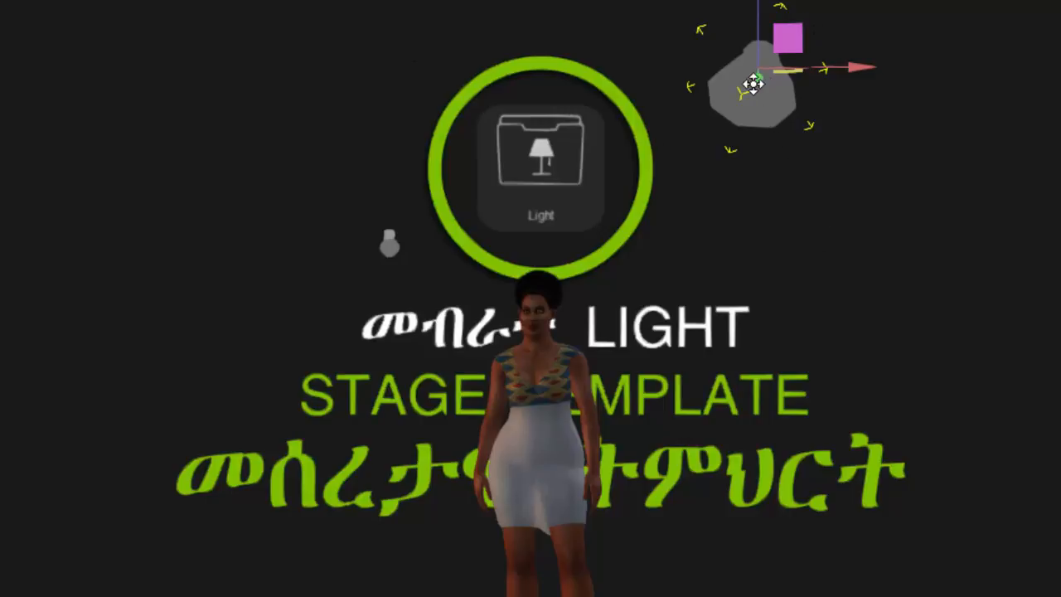
Drag the upper-right spotlight to the left of the green Light circle
drag(754, 79, 646, 208)
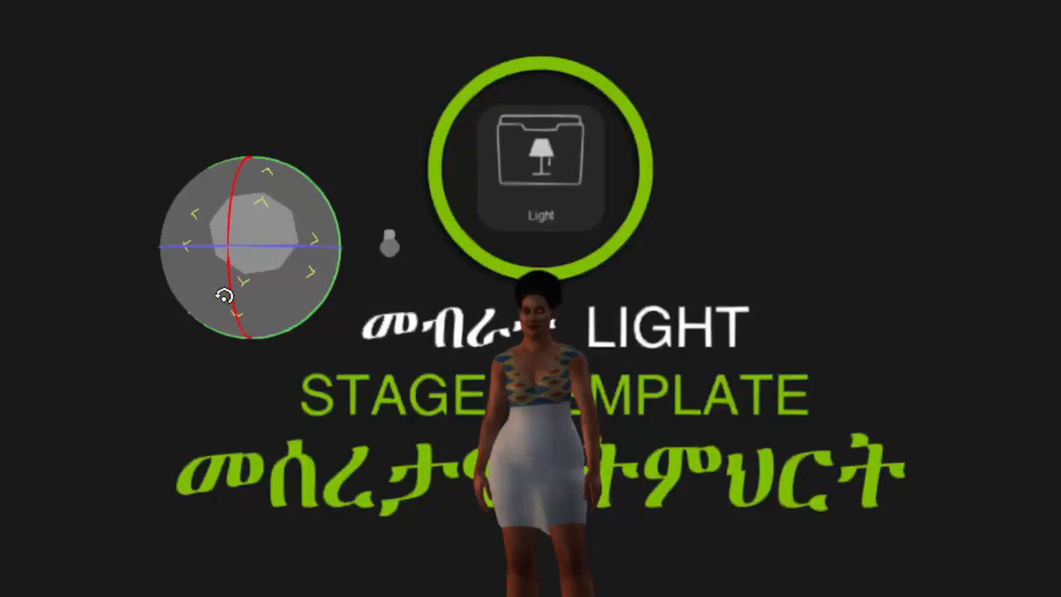
Tilt and turn the left spotlight with the rotation rings to re-aim it
drag(224, 296, 225, 159)
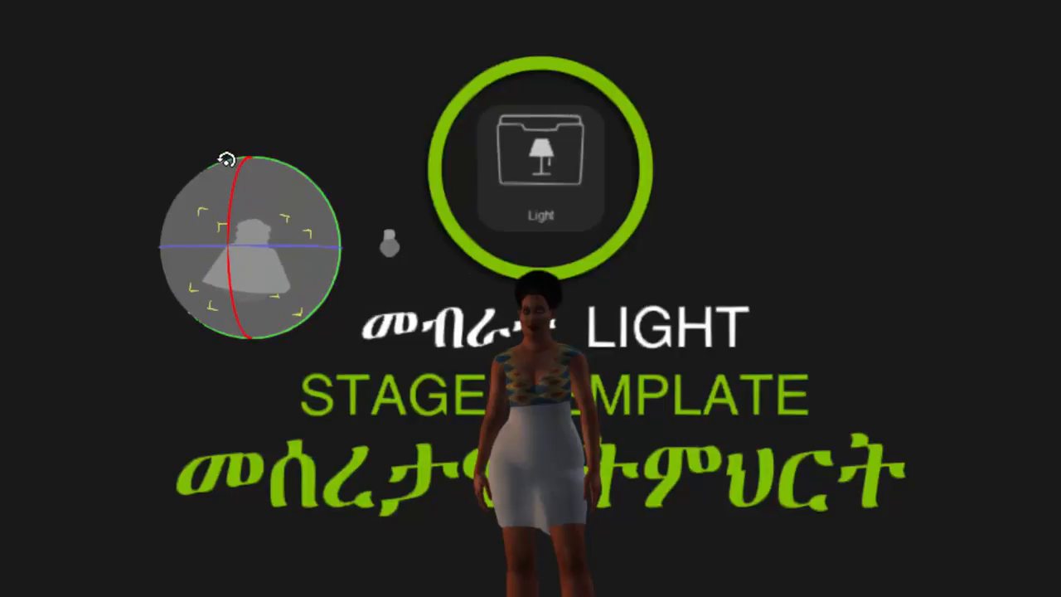
drag(228, 158, 235, 217)
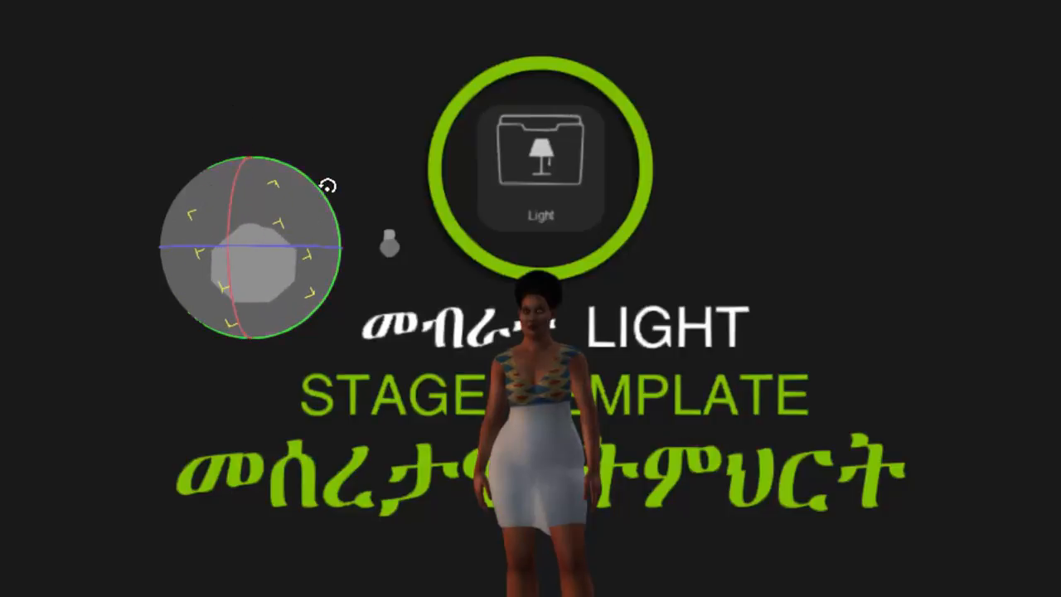
drag(327, 184, 293, 248)
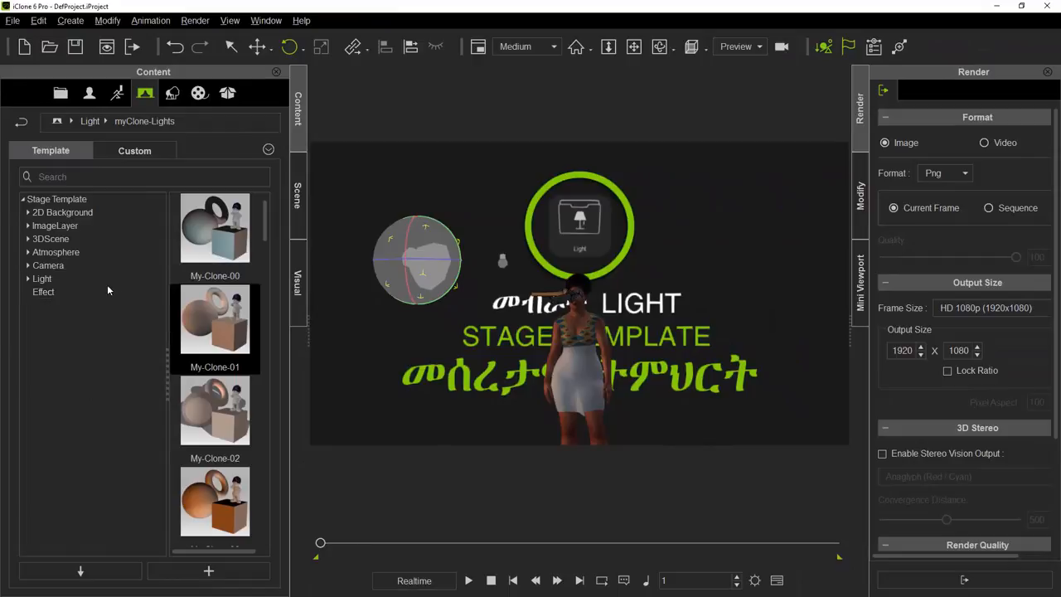
mouse_move(717, 457)
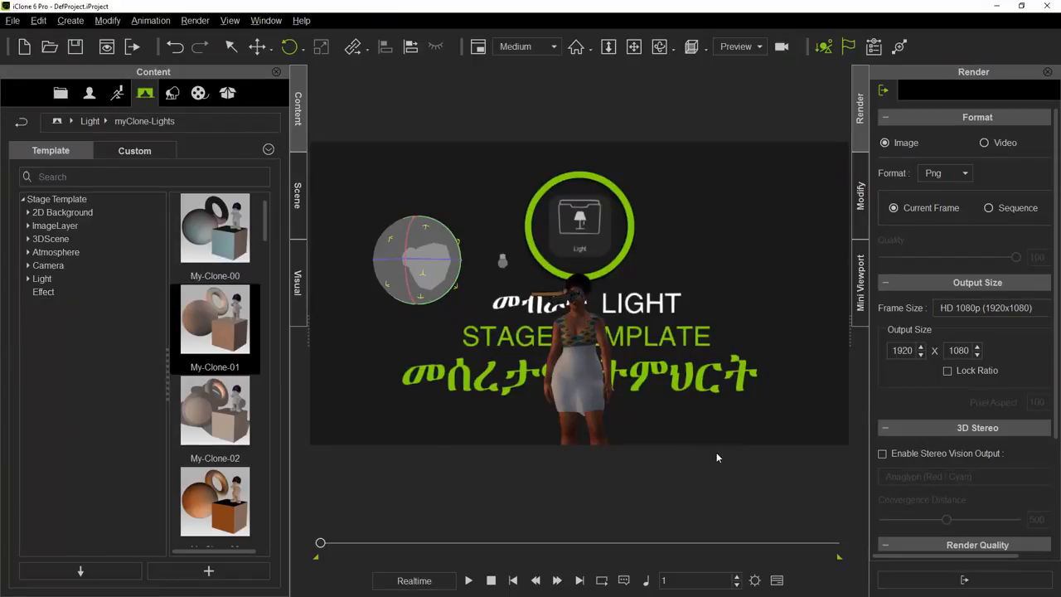